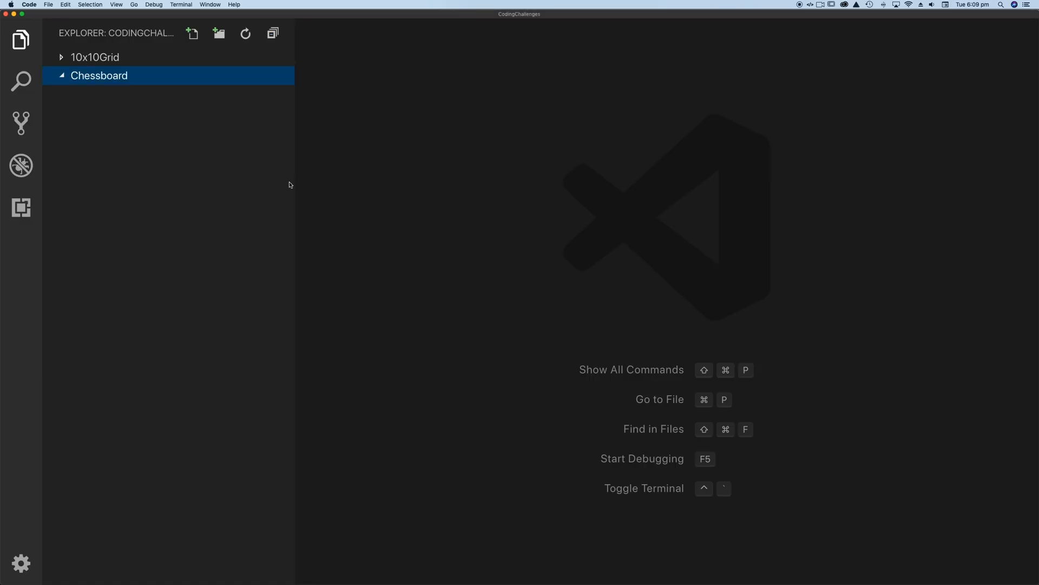
pyautogui.moveTo(102, 79)
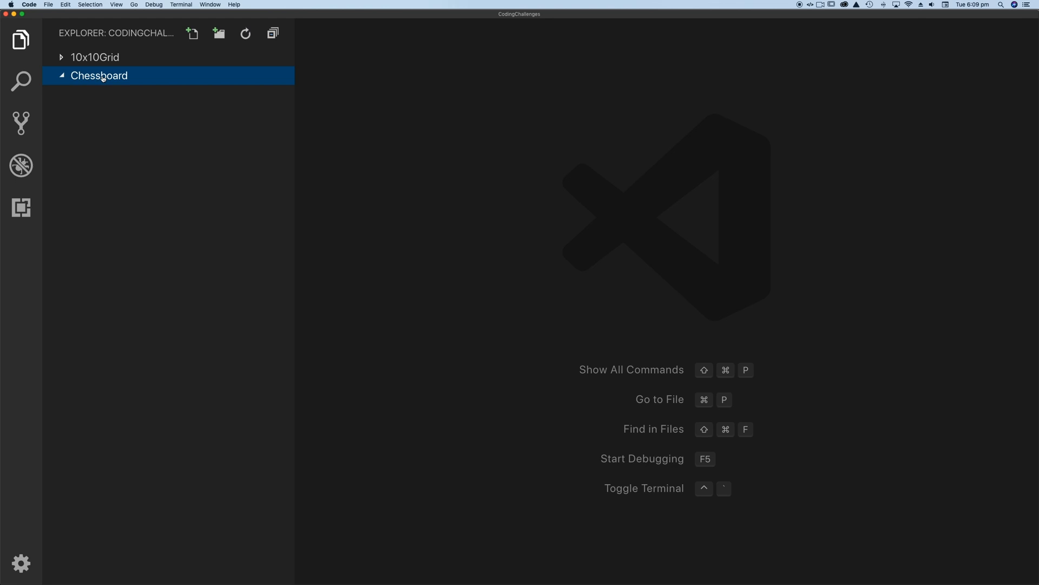
# Step: Create empty index.php and style.css files in the Chessboard folder, with index.php in front
pyautogui.click(191, 33)
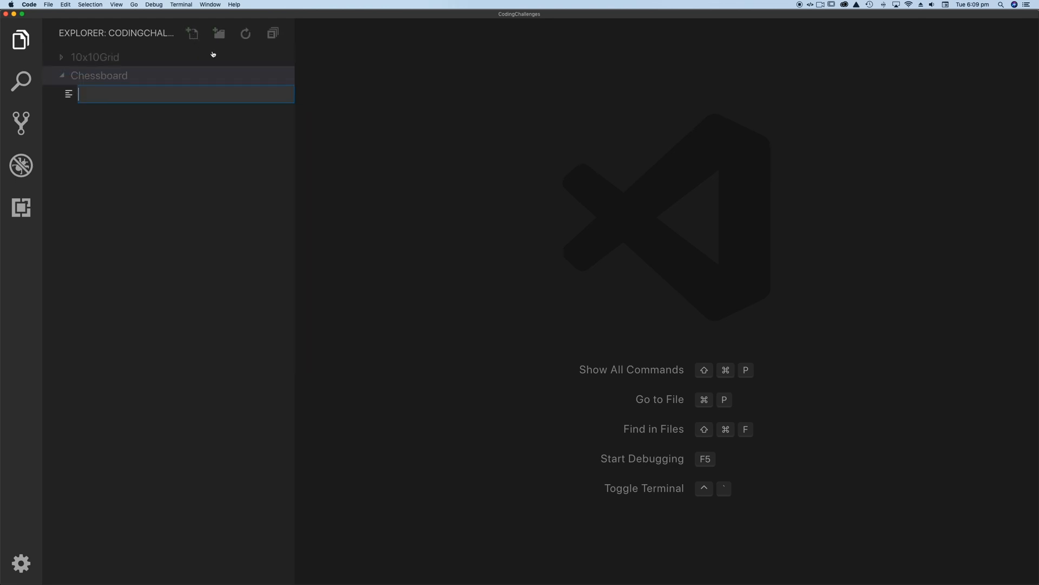
pyautogui.write('index.php')
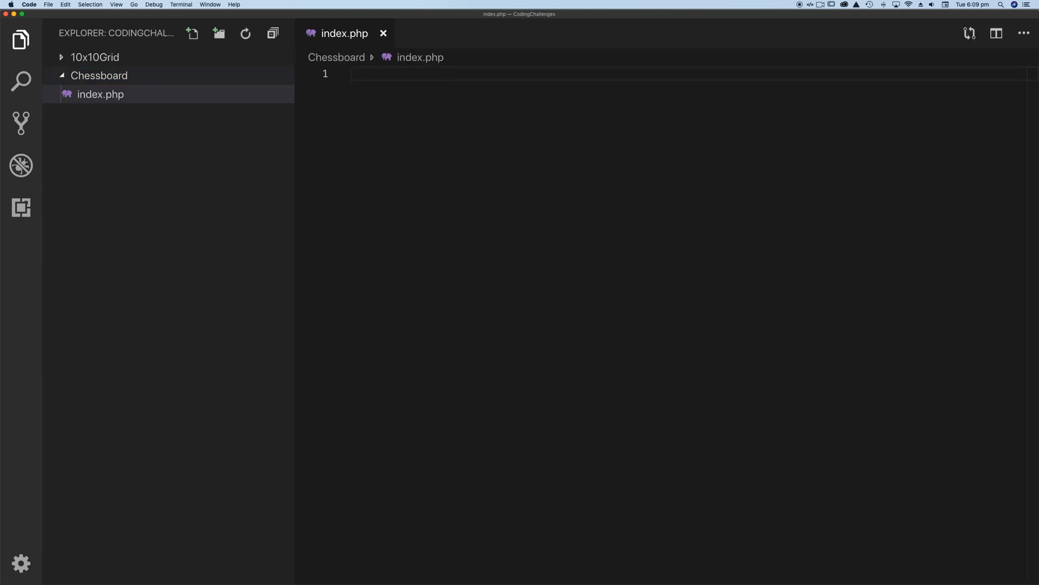
pyautogui.click(192, 33)
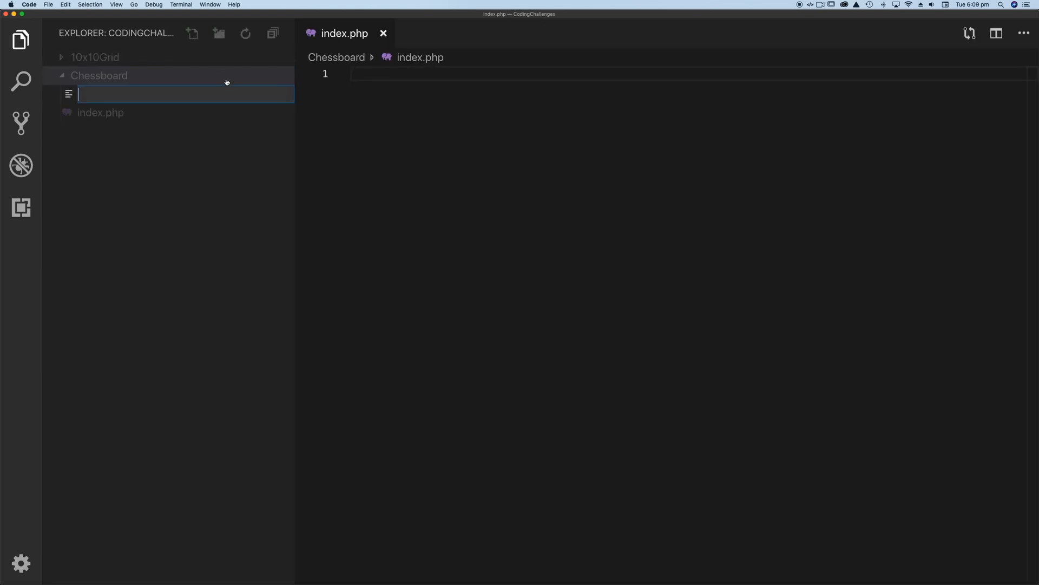
pyautogui.write('style.')
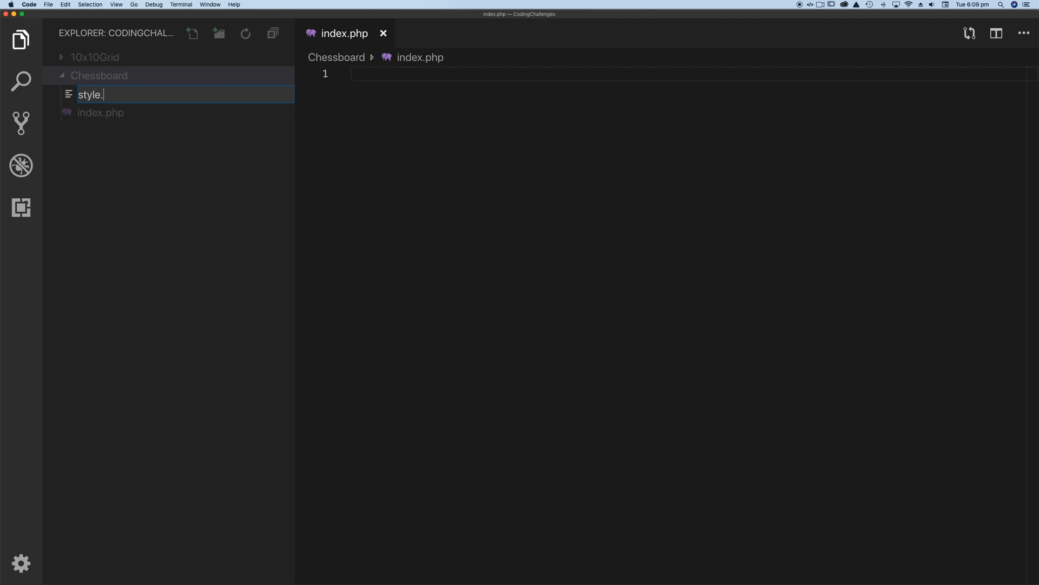
pyautogui.press('Enter')
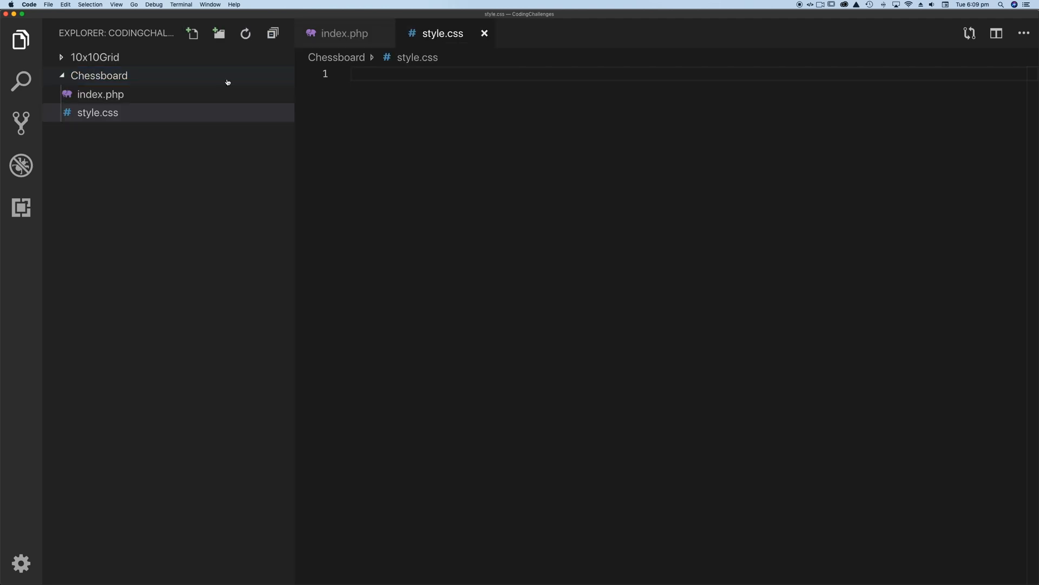
pyautogui.click(100, 94)
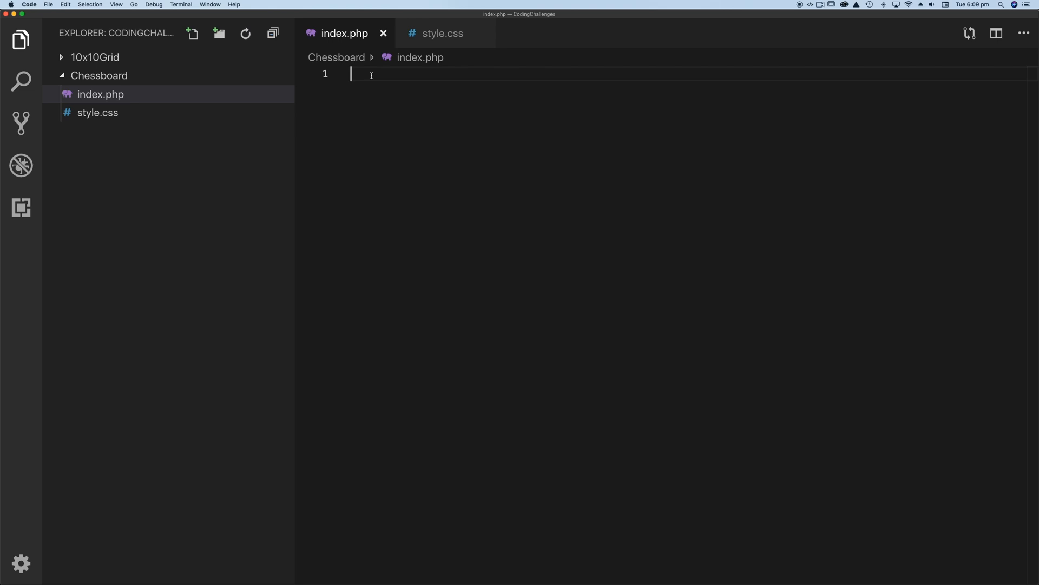
# Step: Expand the ! abbreviation into an HTML page titled Chessboard, with a table holding <?php ?> tags
pyautogui.write('!')
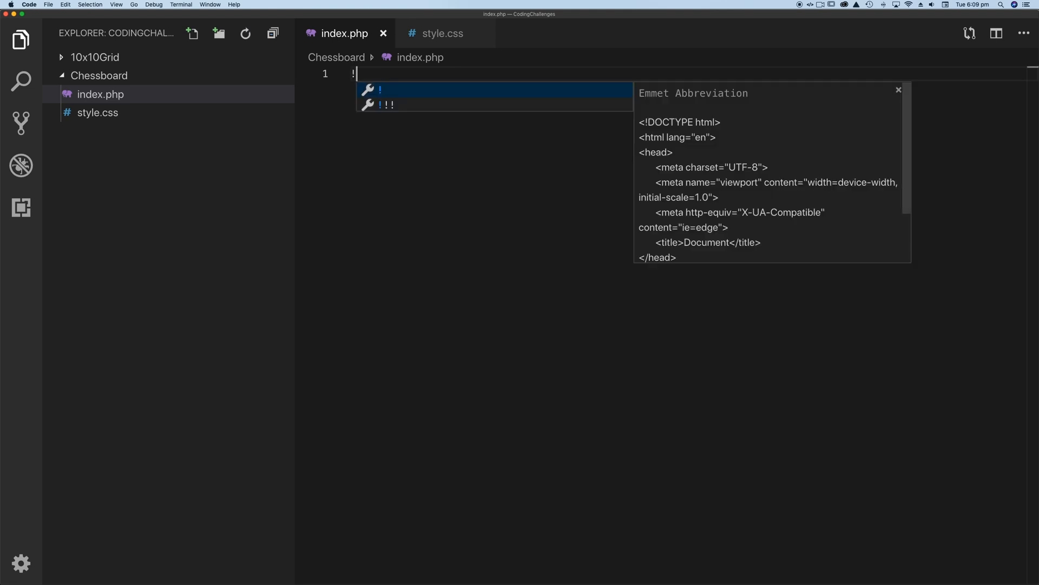
pyautogui.press('Tab')
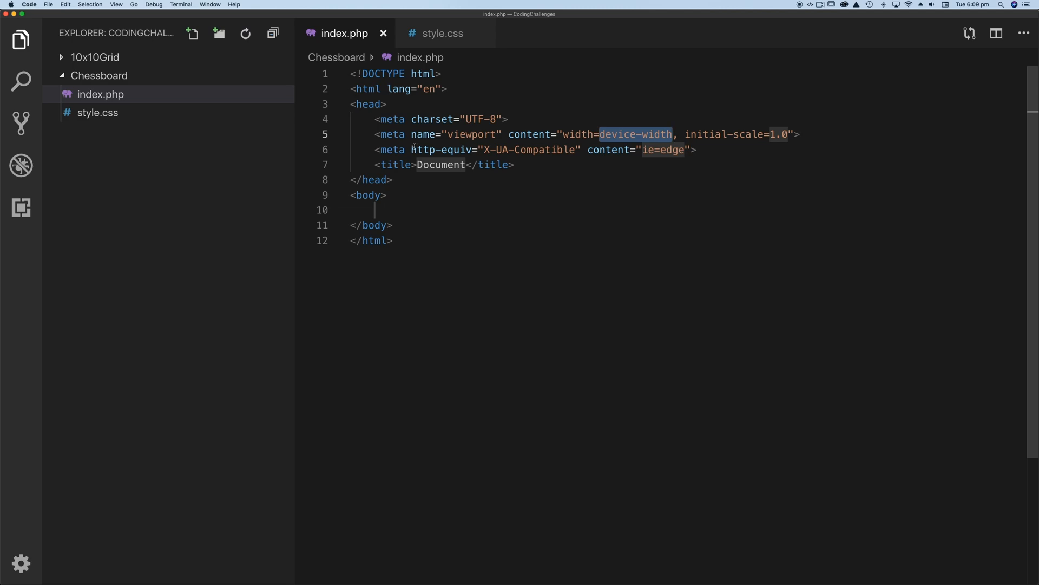
pyautogui.doubleClick(441, 165)
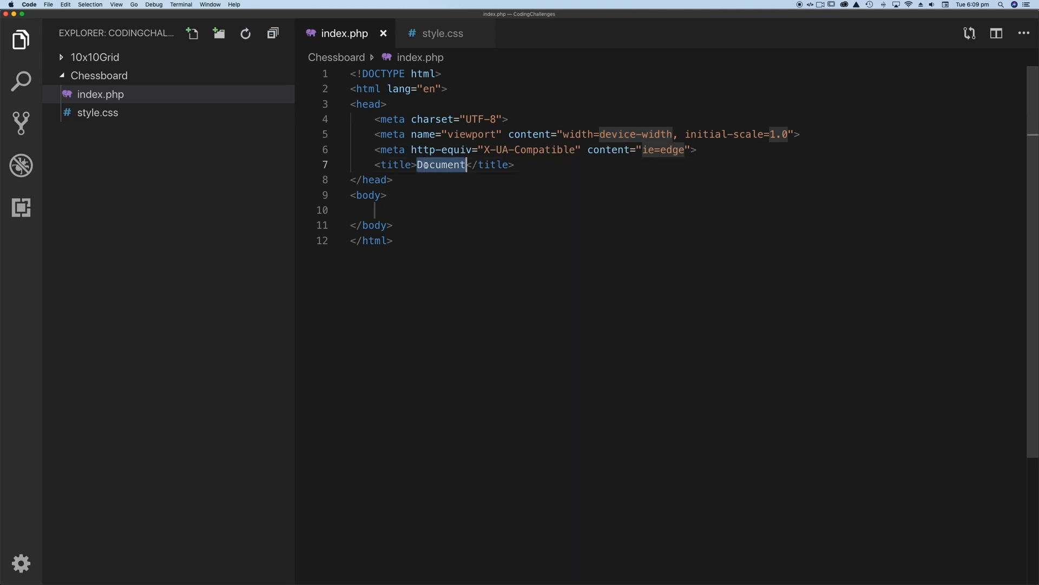
pyautogui.write('Chesssboard')
pyautogui.click(688, 210)
pyautogui.write('<table>')
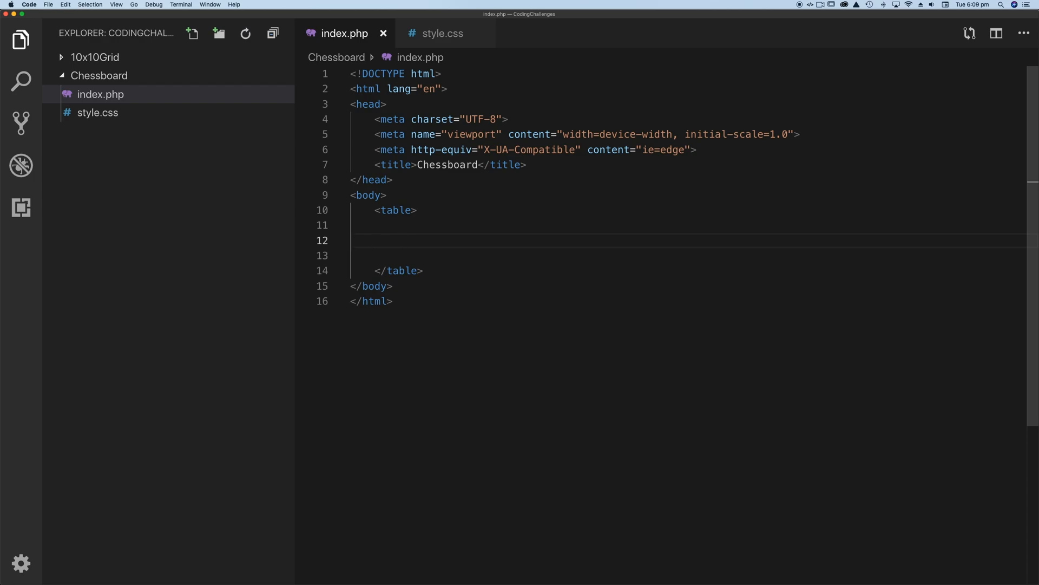
pyautogui.write('<?php')
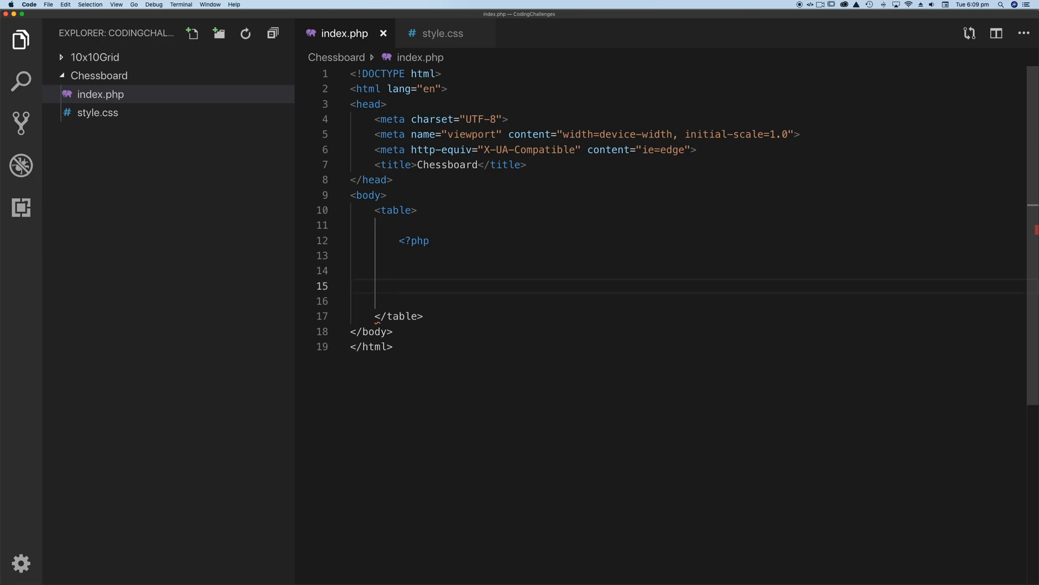
pyautogui.write('?>')
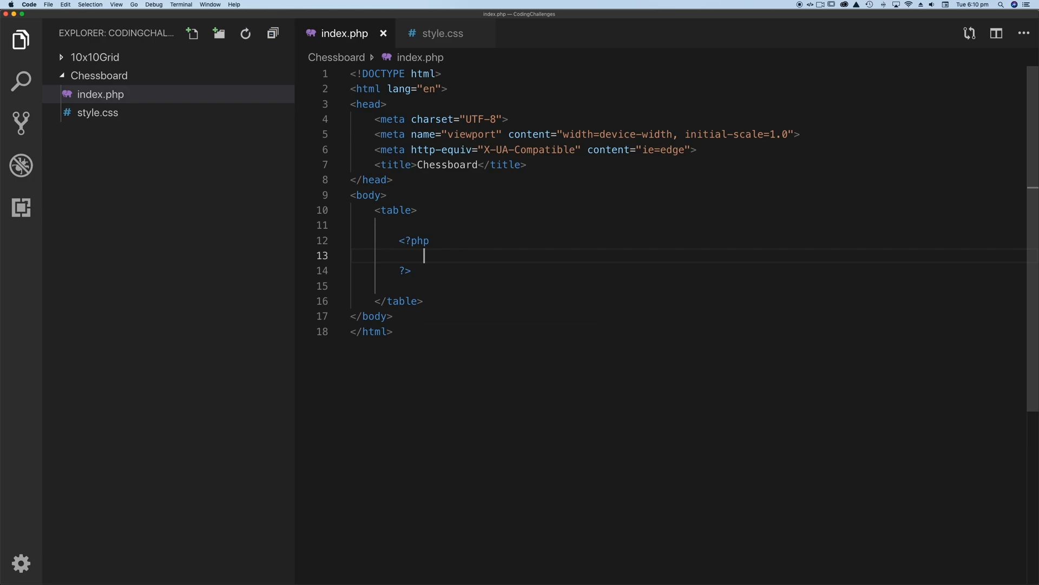
# Step: Write the loop header for ($rows = 1; $rows <= 8; $rows++) with an empty body
pyautogui.write('for')
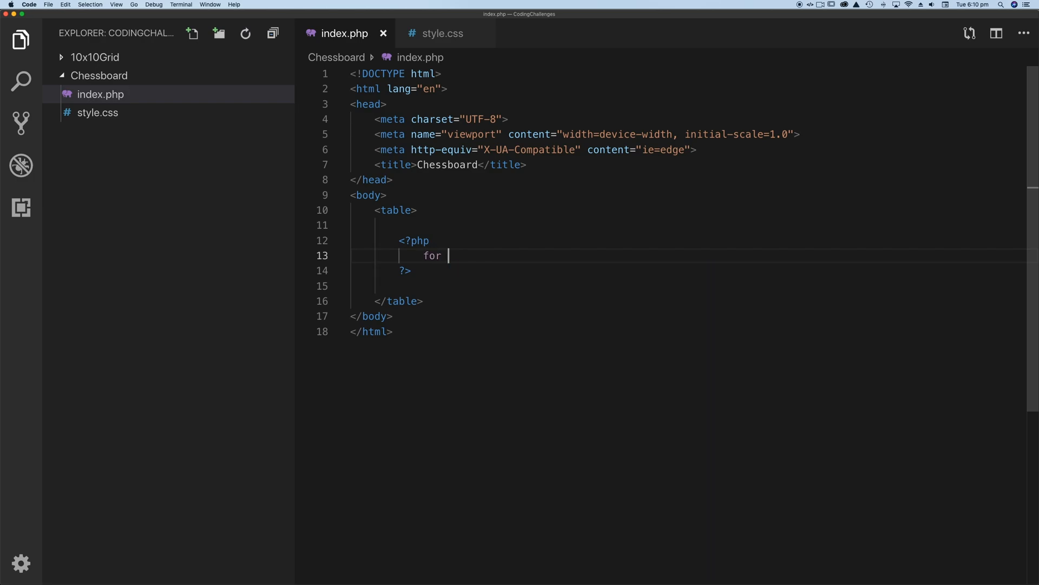
pyautogui.write('()')
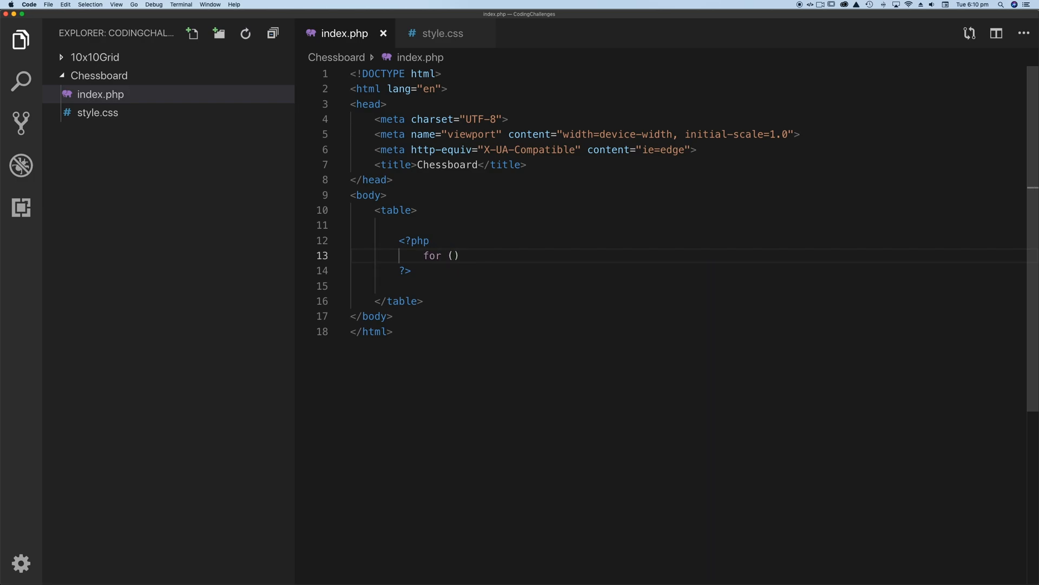
pyautogui.write('{}')
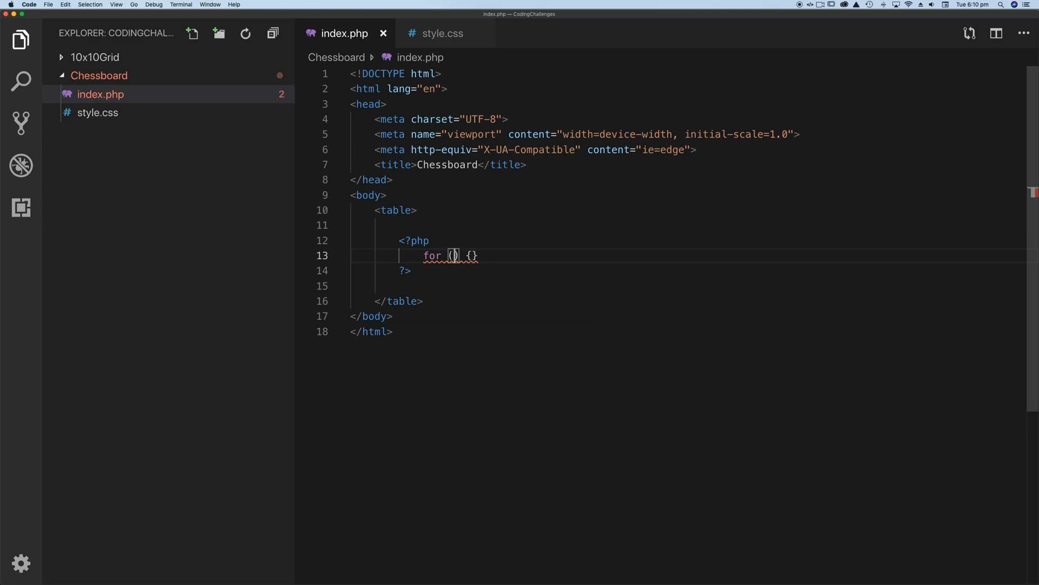
pyautogui.write('$')
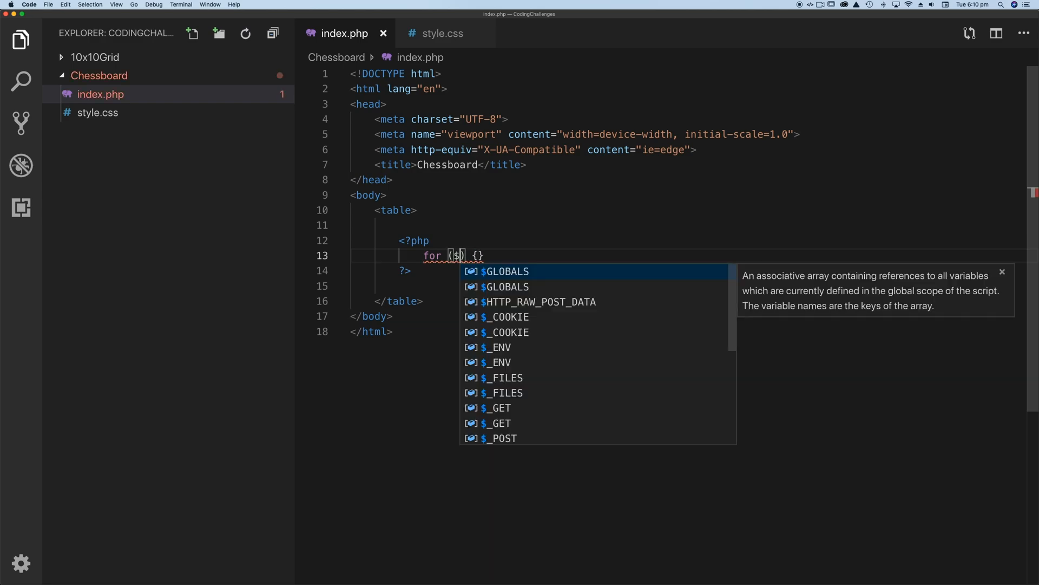
pyautogui.write('rows =')
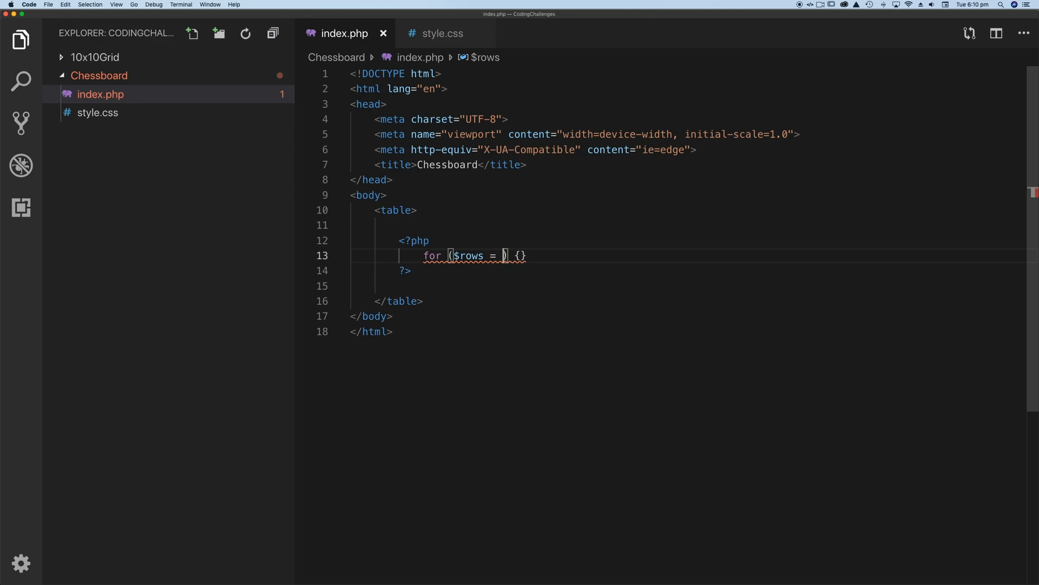
pyautogui.write('1;')
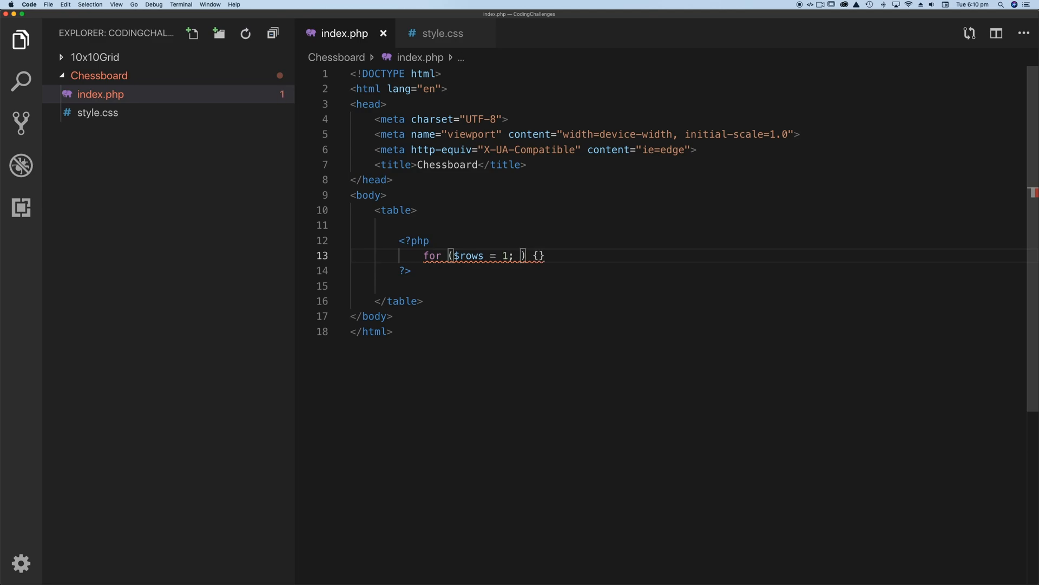
pyautogui.write('$')
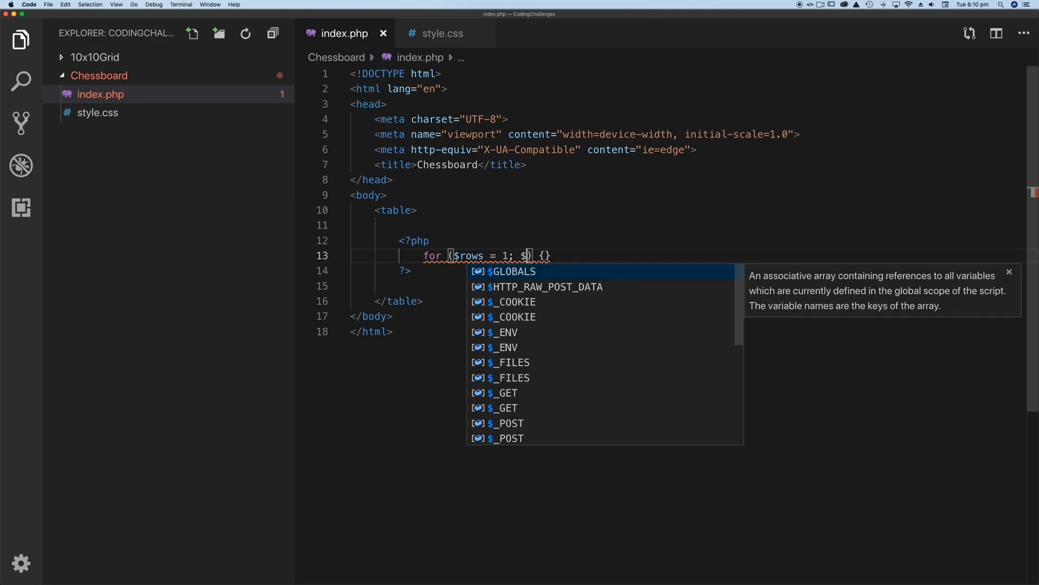
pyautogui.write('rows')
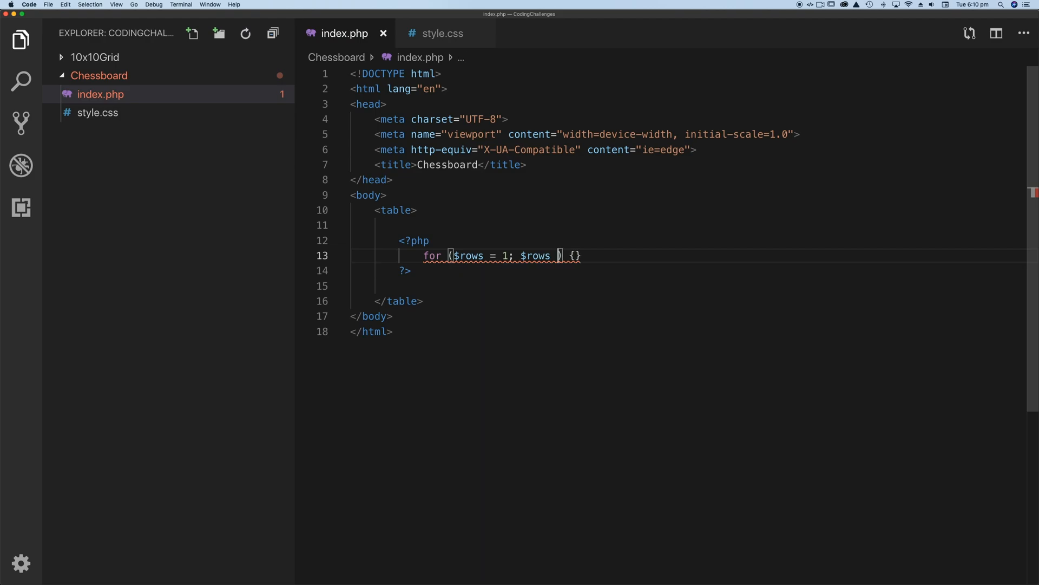
pyautogui.write('<=')
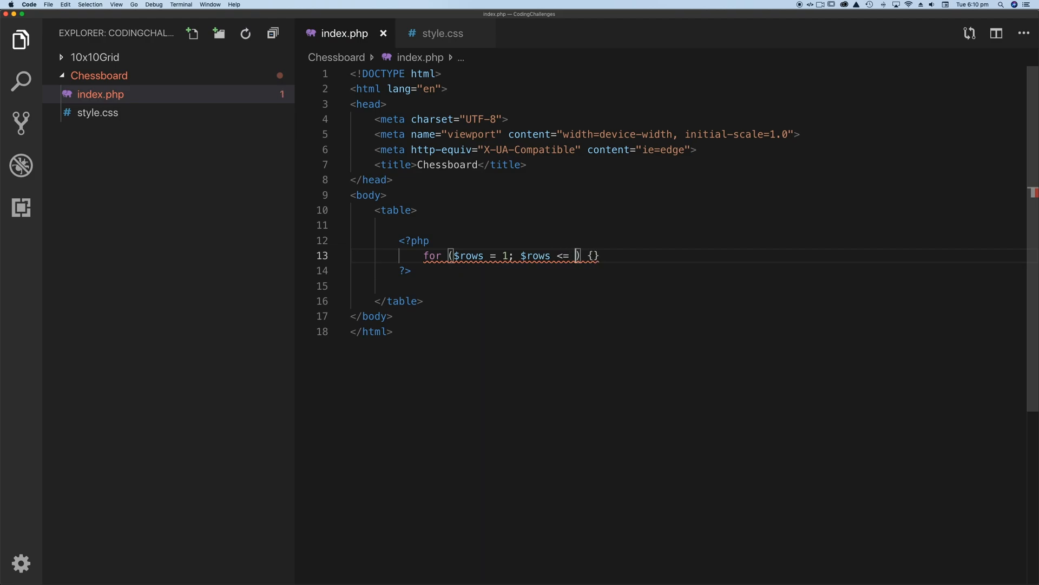
pyautogui.write('8;')
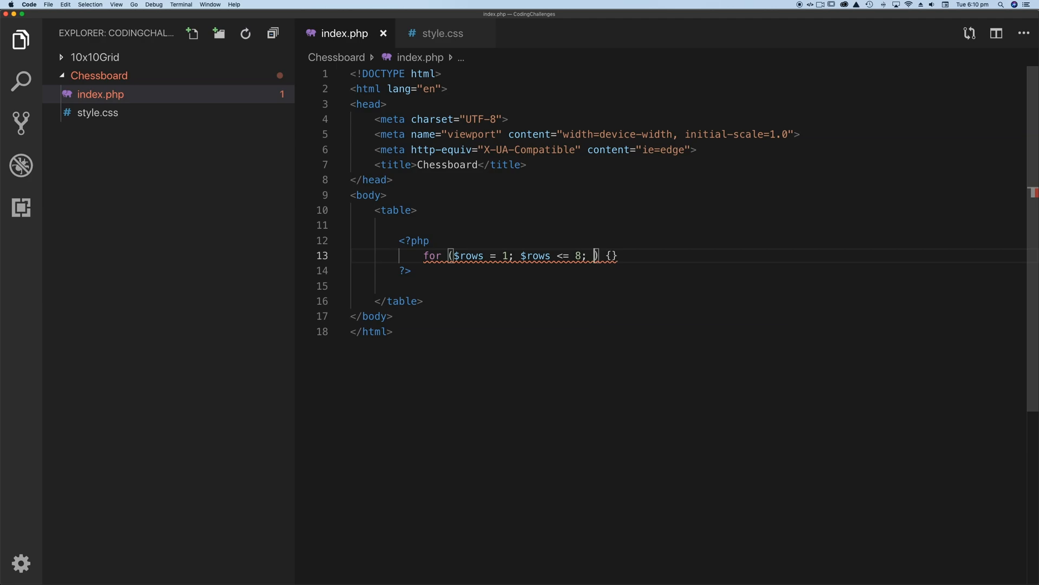
pyautogui.write('$row')
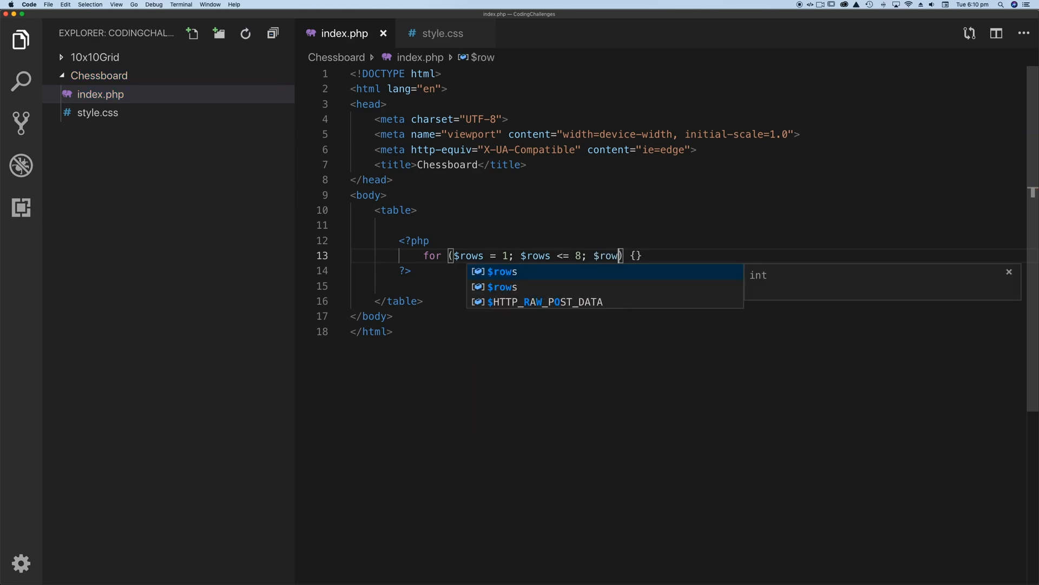
pyautogui.write('++')
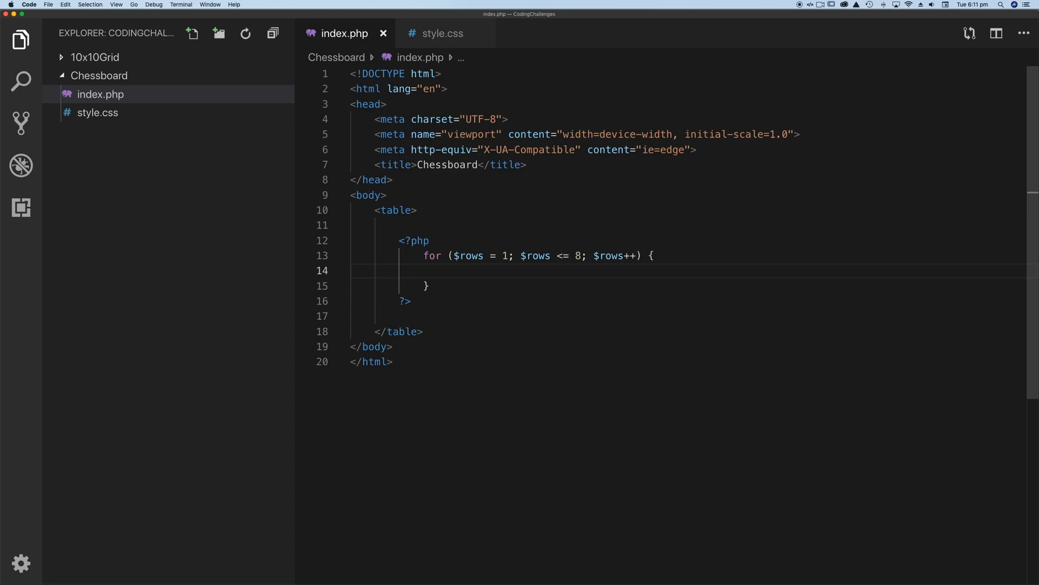
# Step: Make the rows loop echo "<tr>" and "</tr>" with room between them
pyautogui.write('echo')
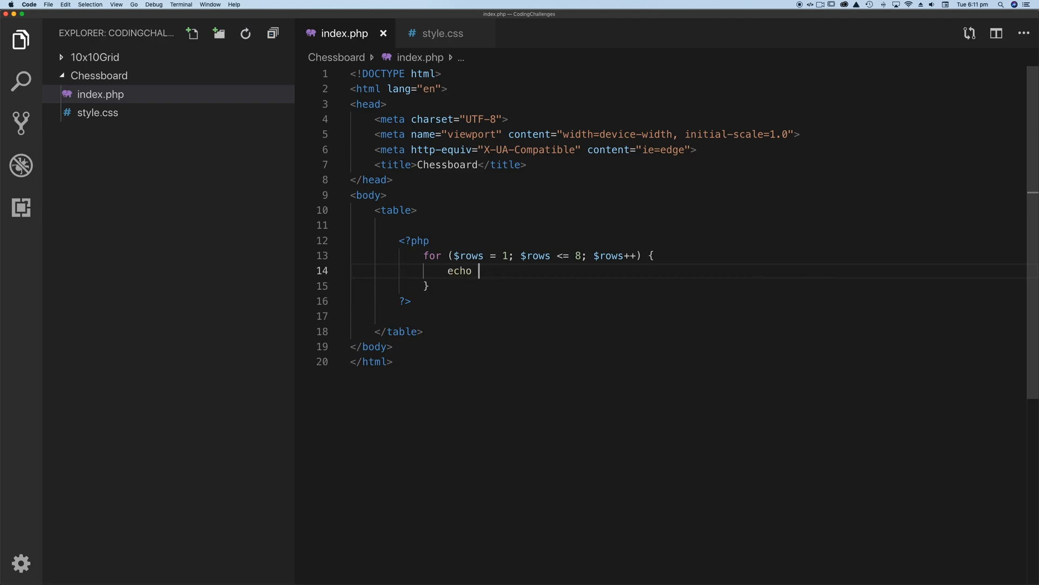
pyautogui.write('"<tr></tr>')
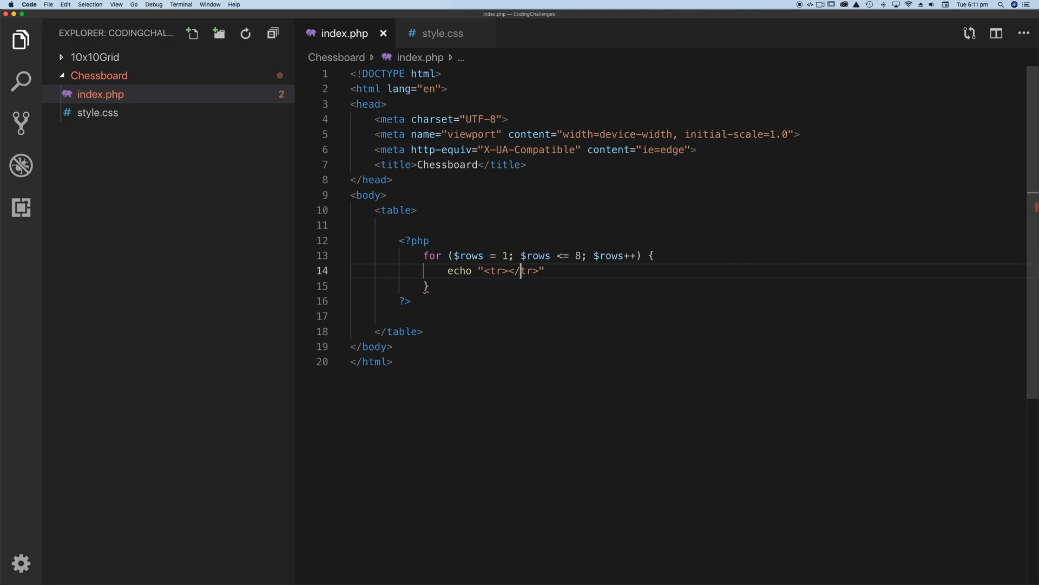
pyautogui.write(';')
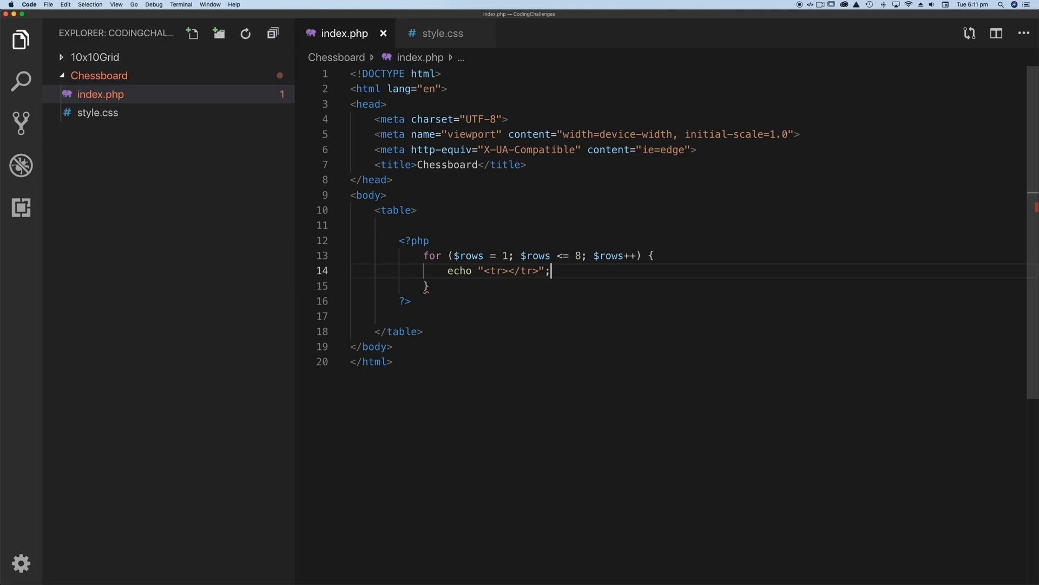
pyautogui.press('Backspace')
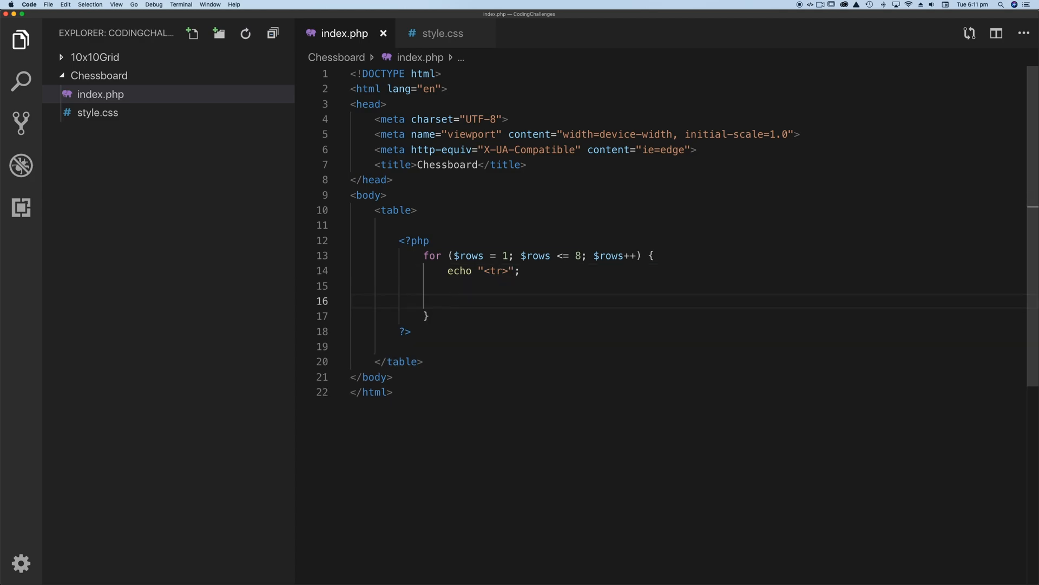
pyautogui.write('echo')
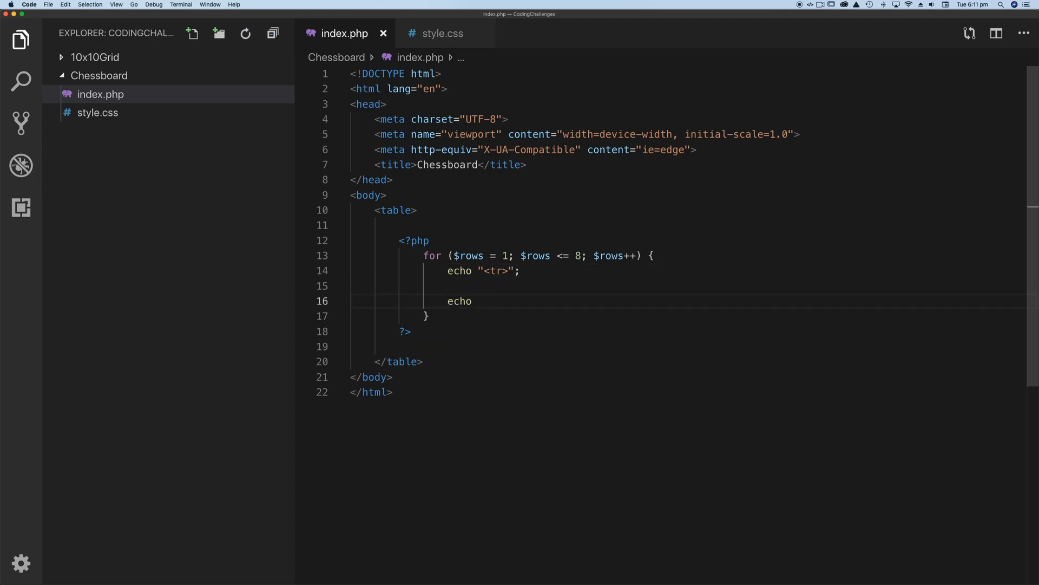
pyautogui.write('"</tr>"')
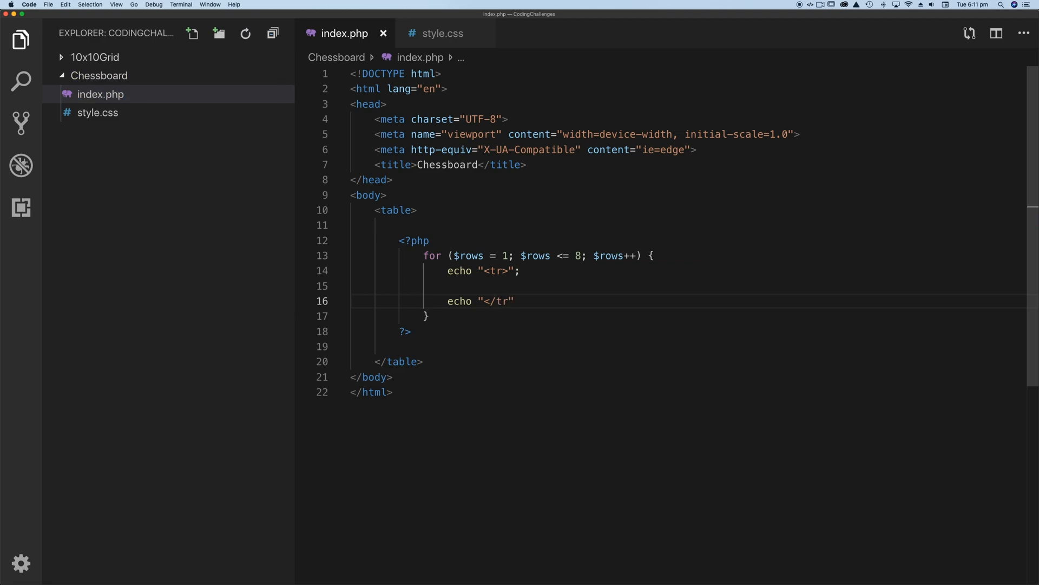
pyautogui.write(';')
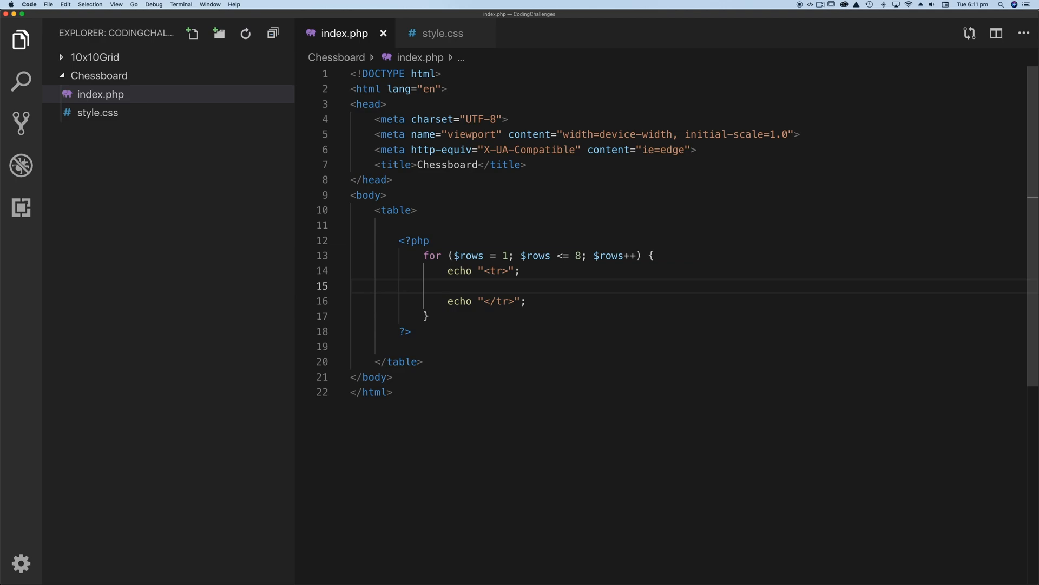
# Step: Nest for ($columns = 1; $columns <= 8; $columns++) echoing "<td></td>" inside the rows loop
pyautogui.write('for (')
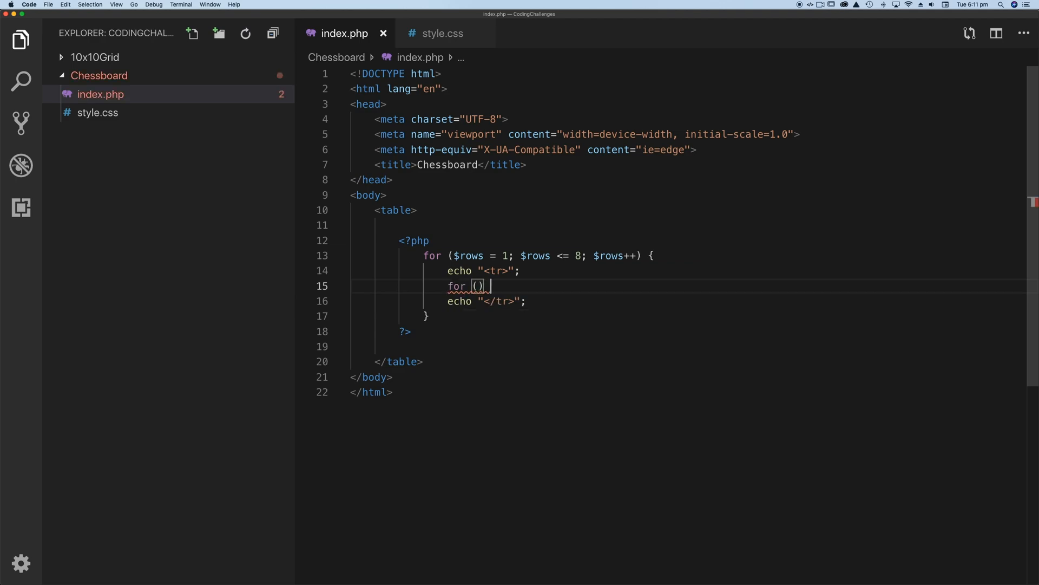
pyautogui.write('{}')
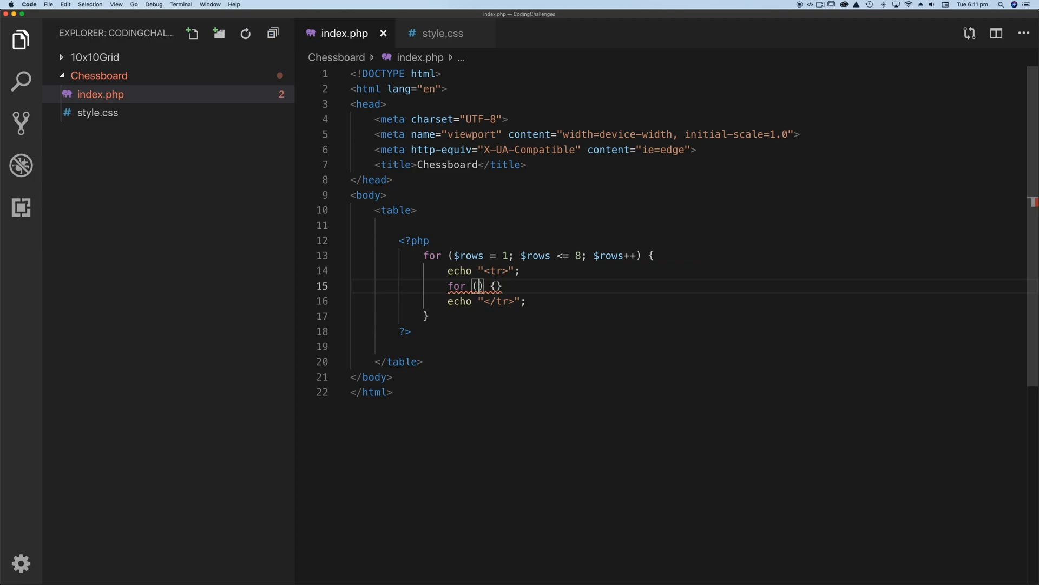
pyautogui.write('$columns =')
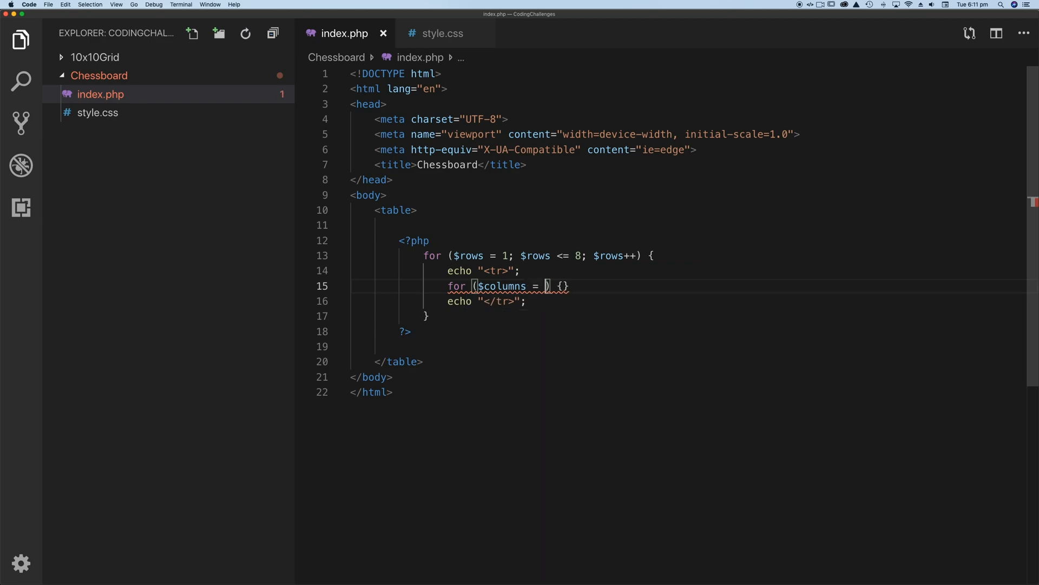
pyautogui.write('1;')
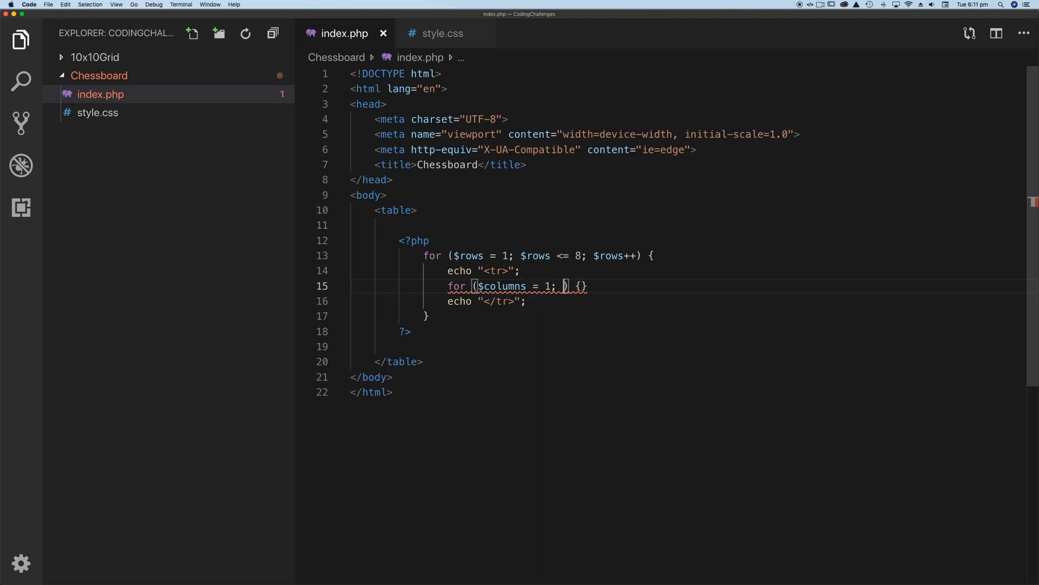
pyautogui.write('$columns')
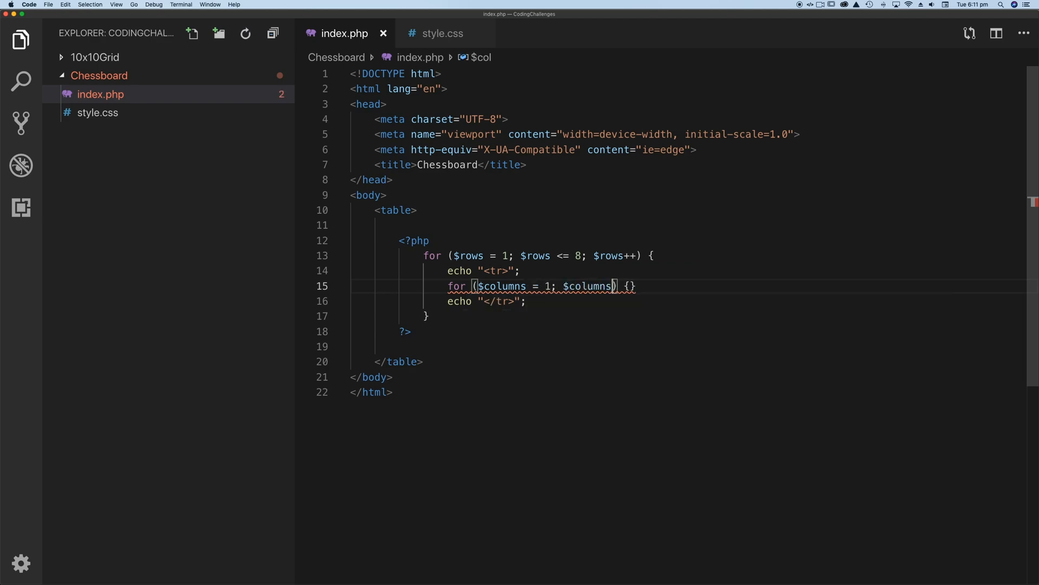
pyautogui.write('<= 9')
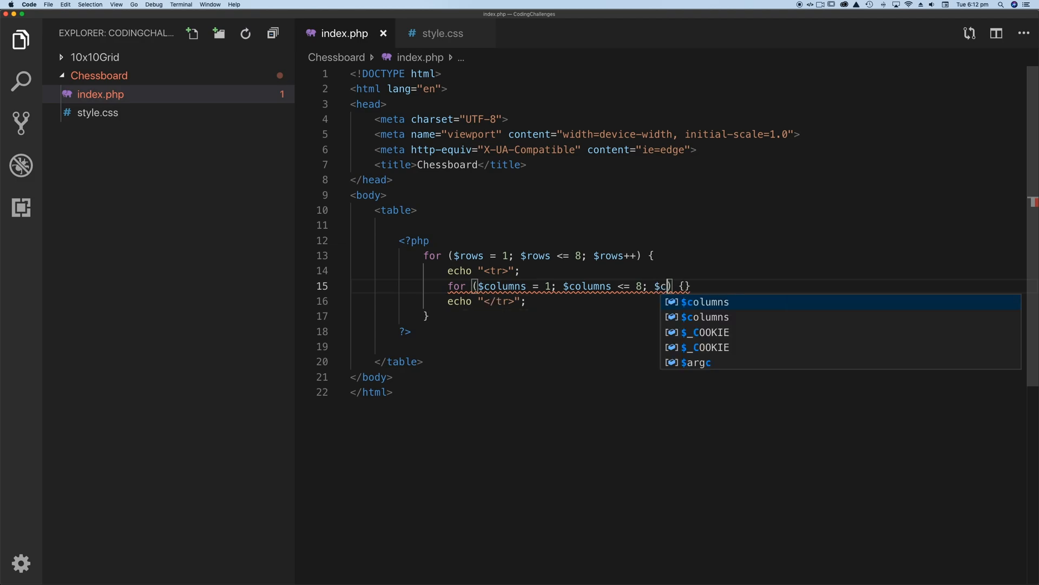
pyautogui.write('olumns++')
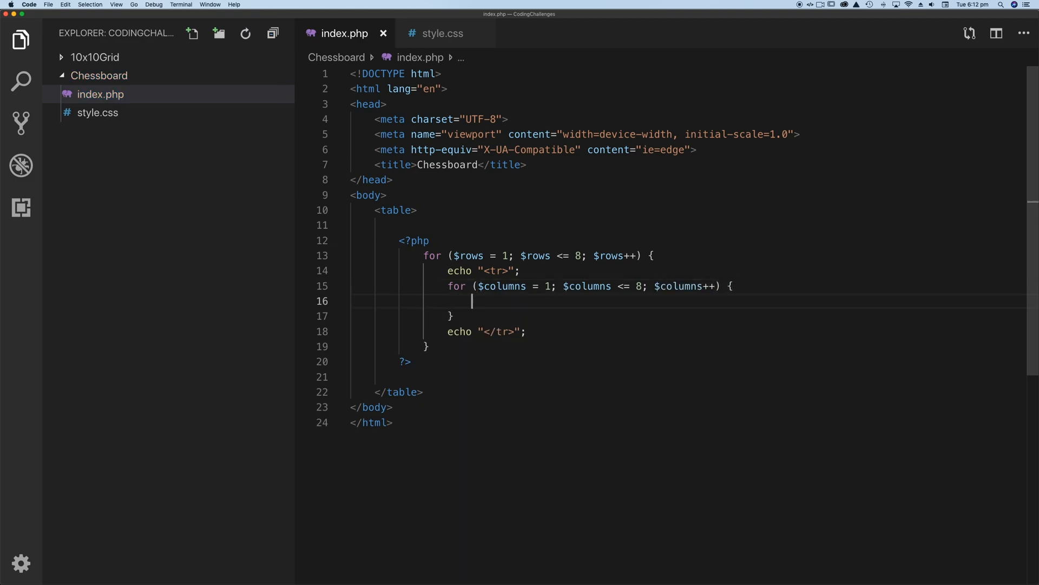
pyautogui.write('echo')
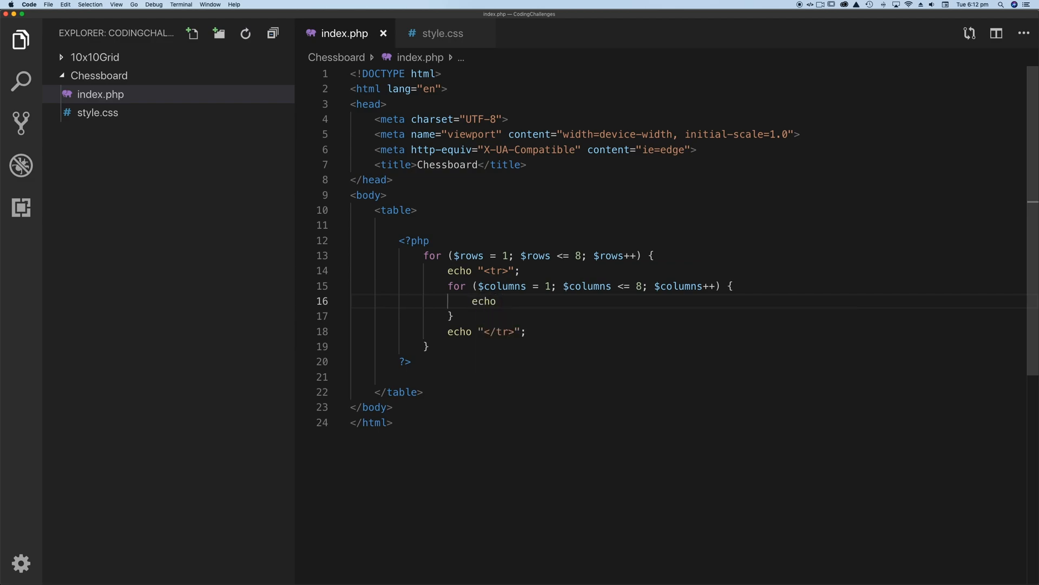
pyautogui.write('"<td></td>"')
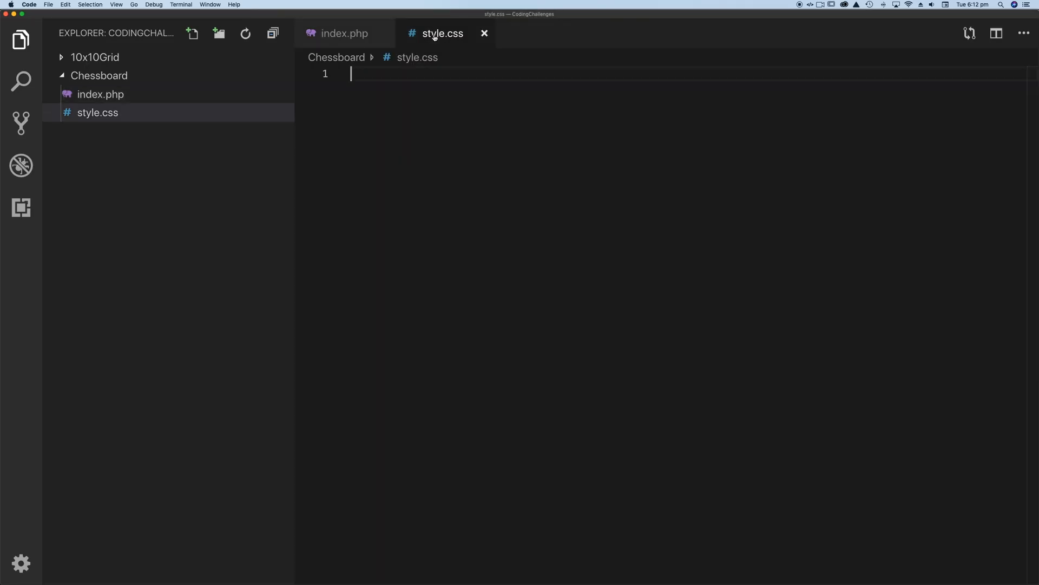
# Step: Add a style.css rule: table { border: 1px solid black; }
pyautogui.write('table {')
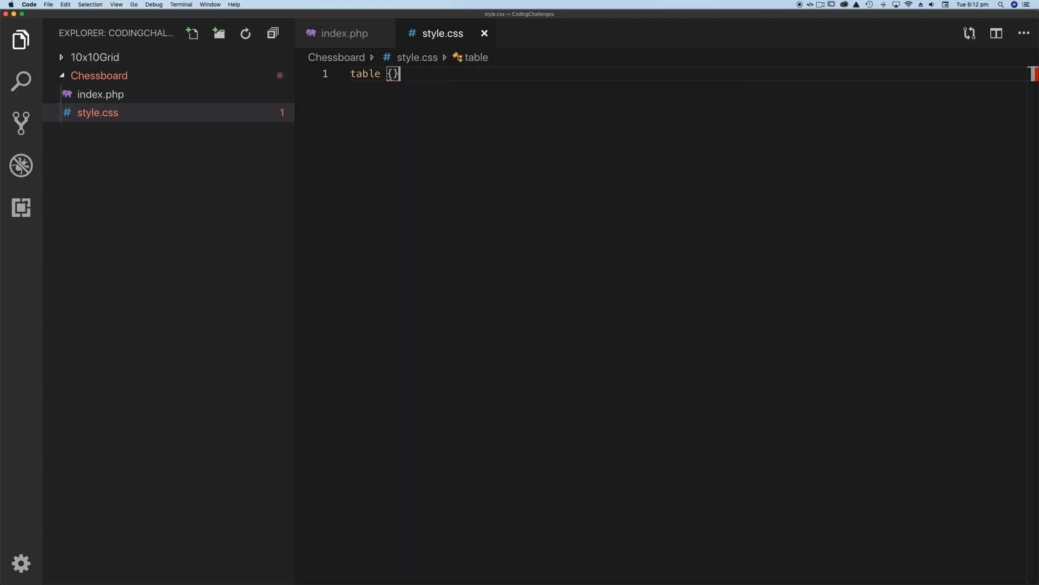
pyautogui.write('bo')
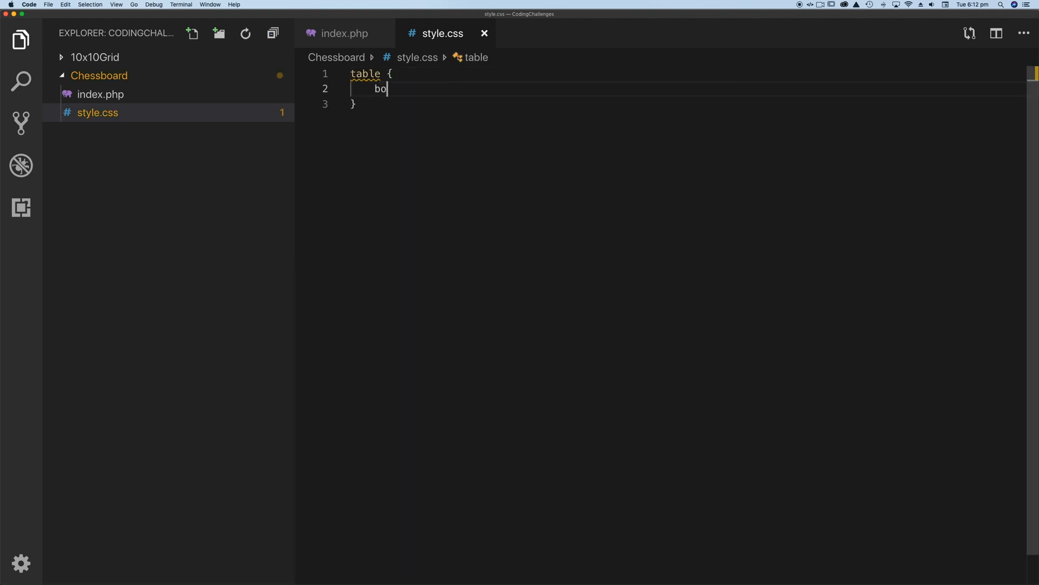
pyautogui.write('rder:')
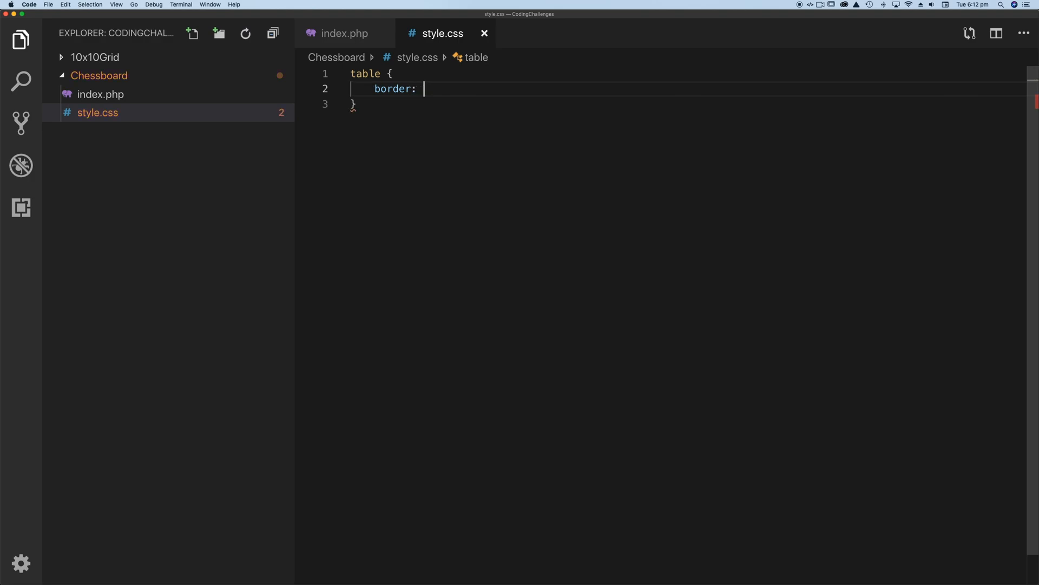
pyautogui.write('1px solid')
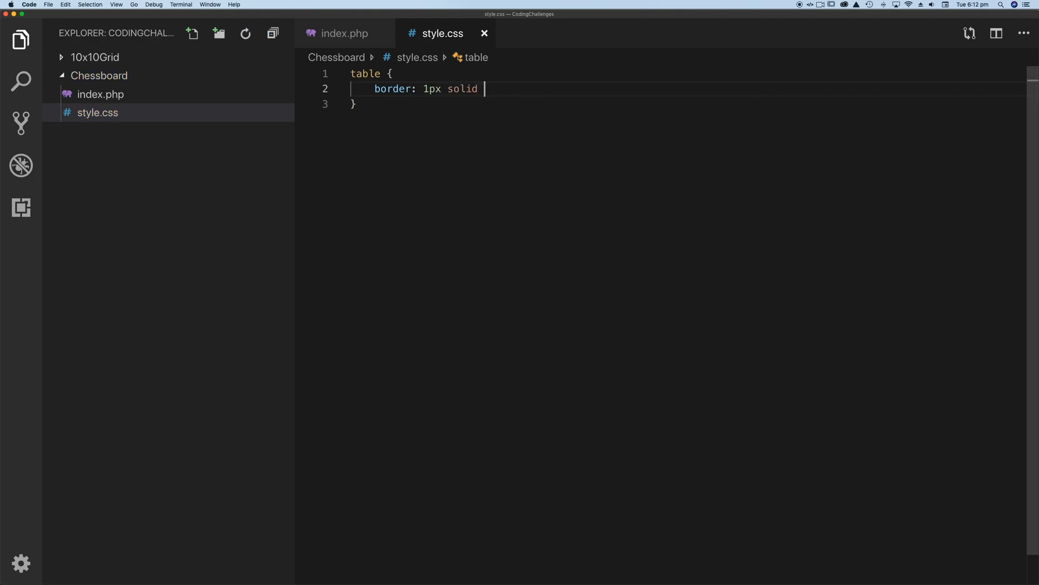
pyautogui.write('black')
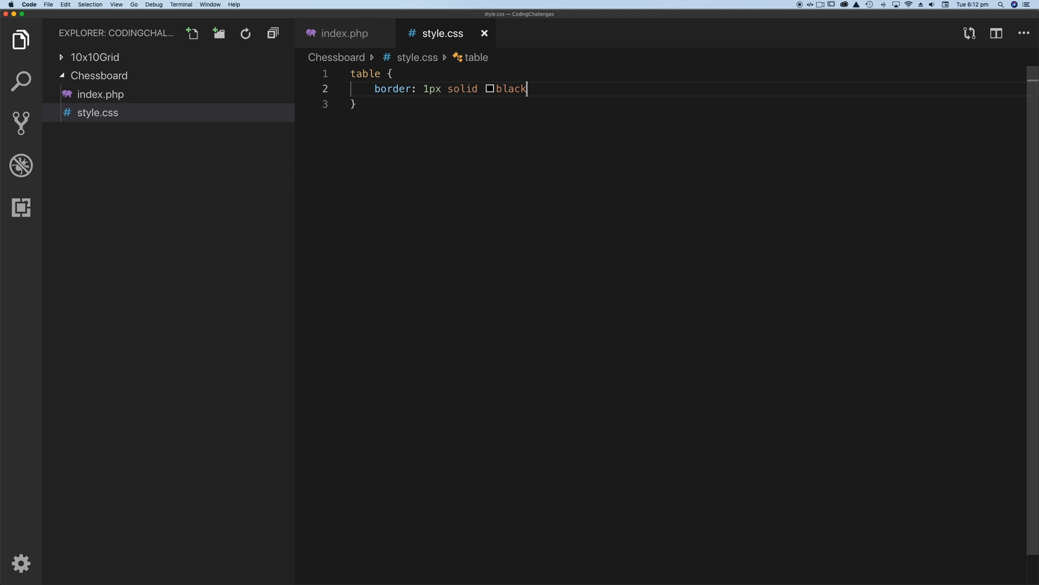
pyautogui.click(342, 34)
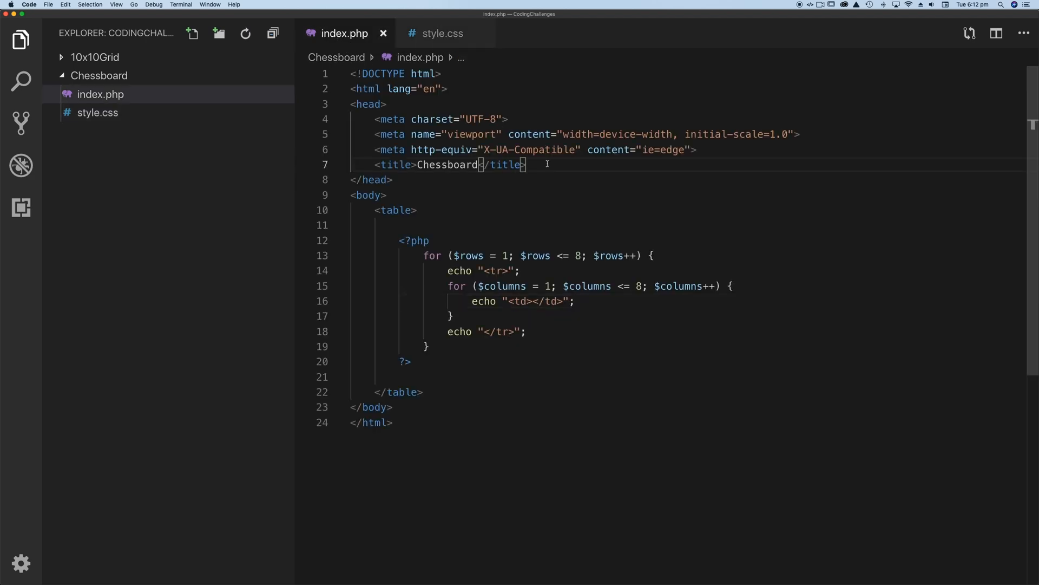
# Step: Add <link rel="stylesheet" href="style.css"> below the title in index.php's head
pyautogui.write('<')
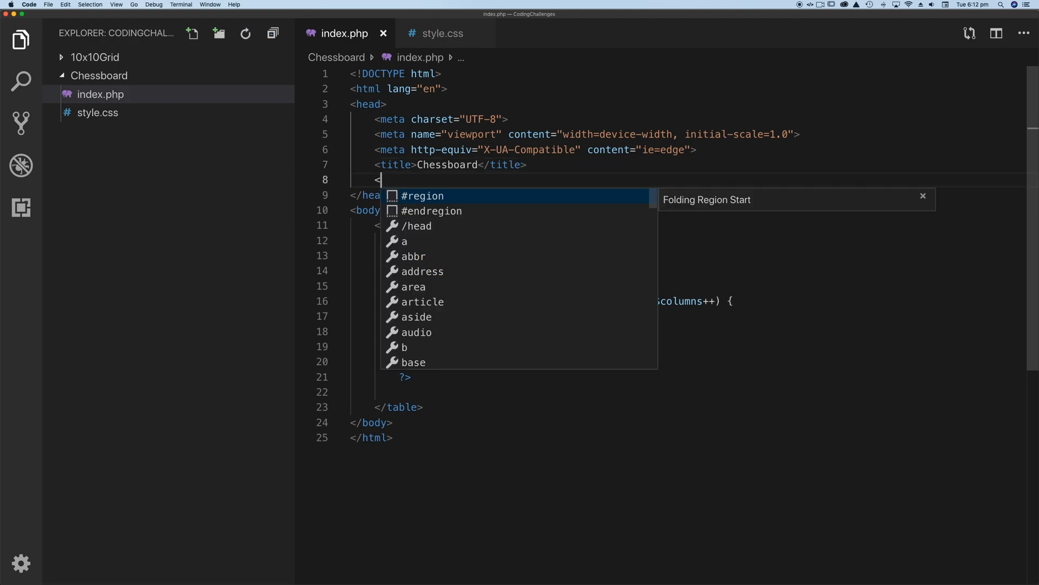
pyautogui.write('link rel')
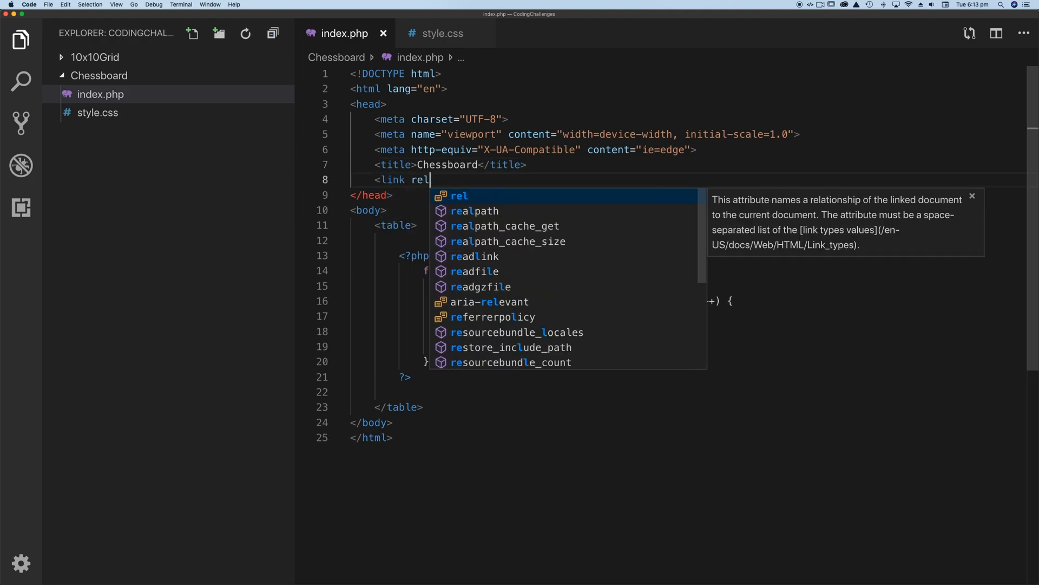
pyautogui.write('="sty')
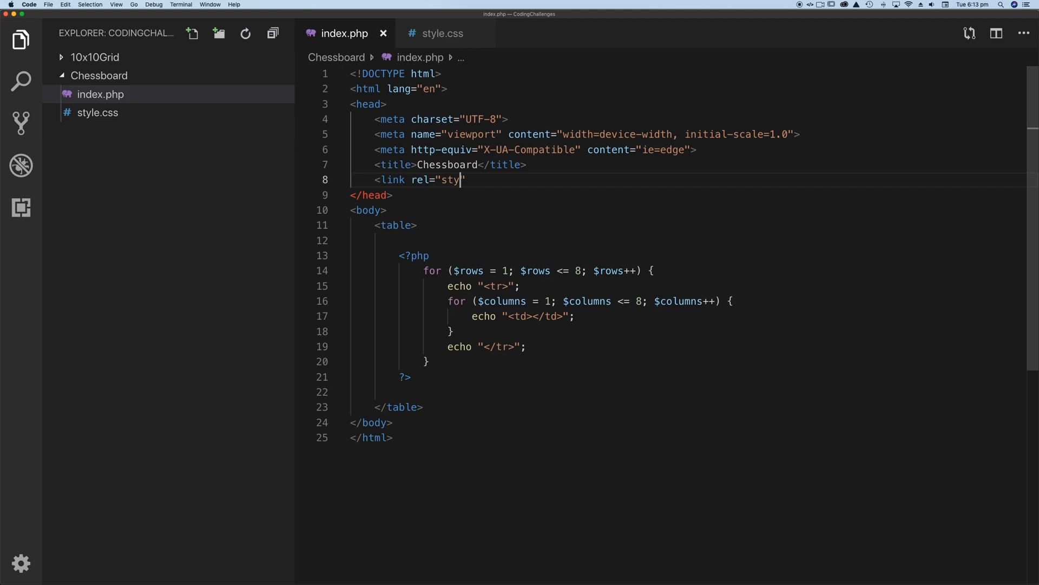
pyautogui.write('lesheet')
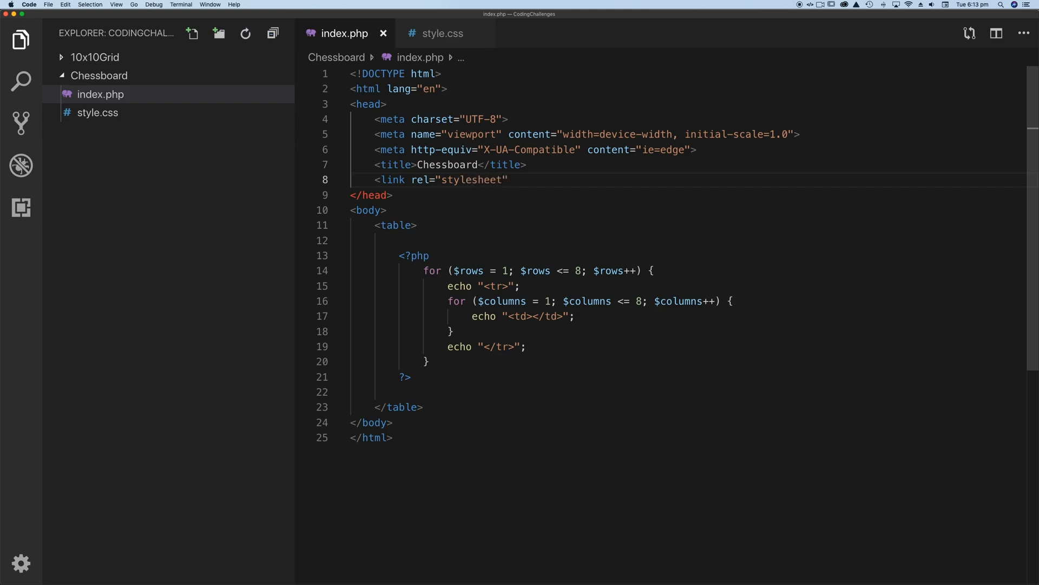
pyautogui.write('href=')
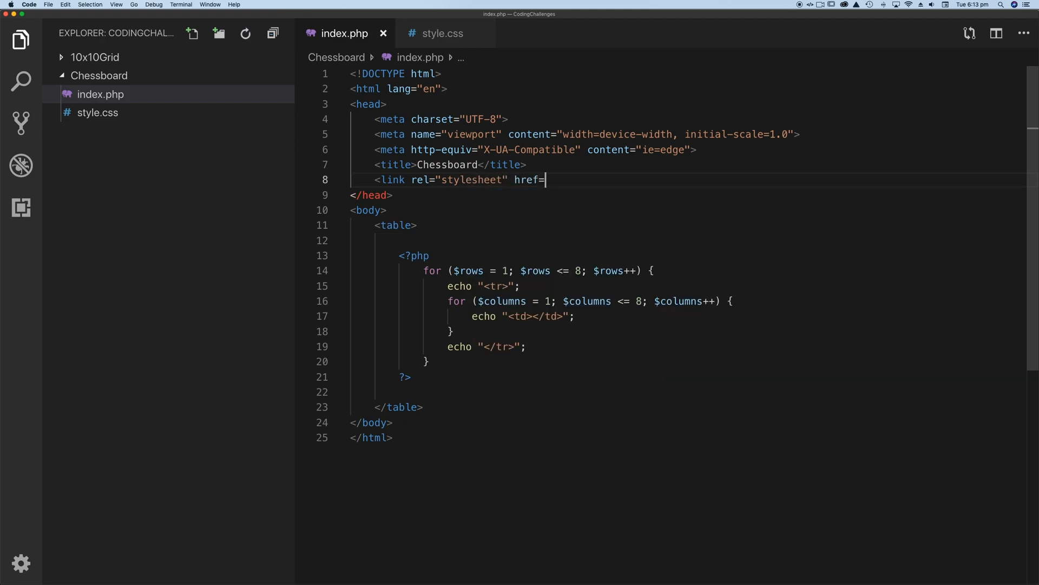
pyautogui.write('"style.')
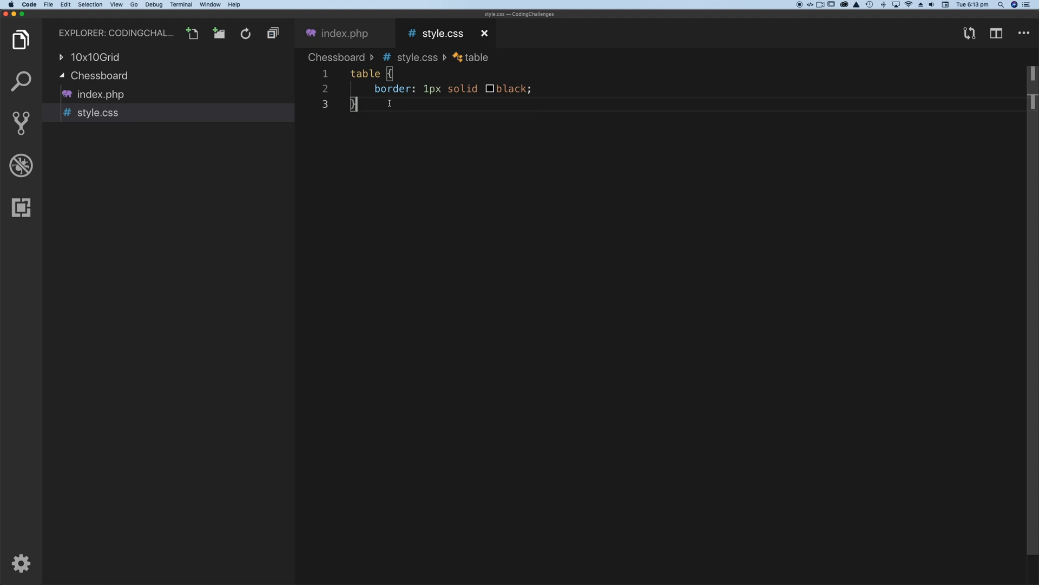
# Step: Add a td rule to style.css with height: 50px and width: 50px
pyautogui.write('td')
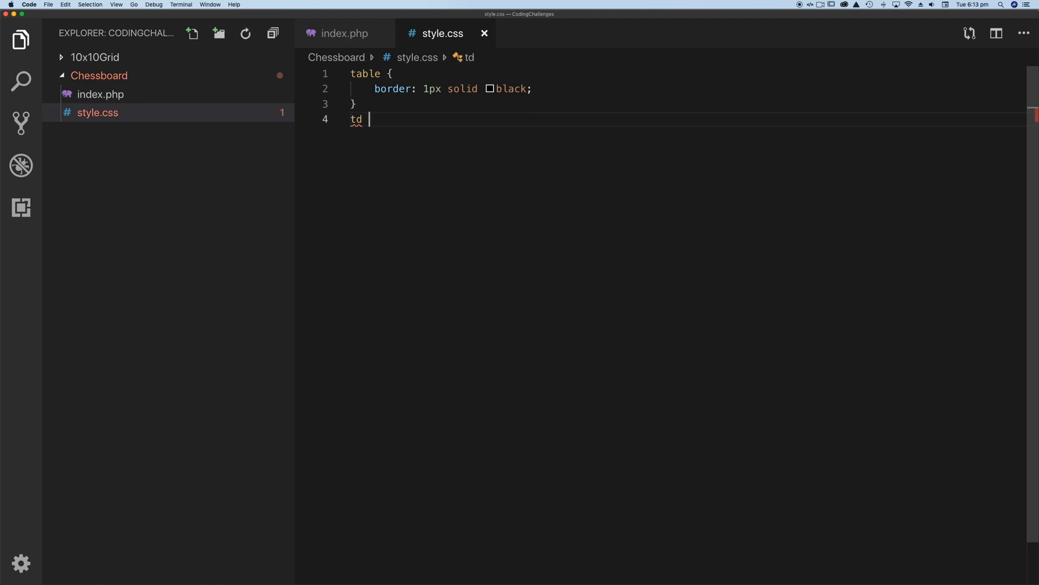
pyautogui.write('{')
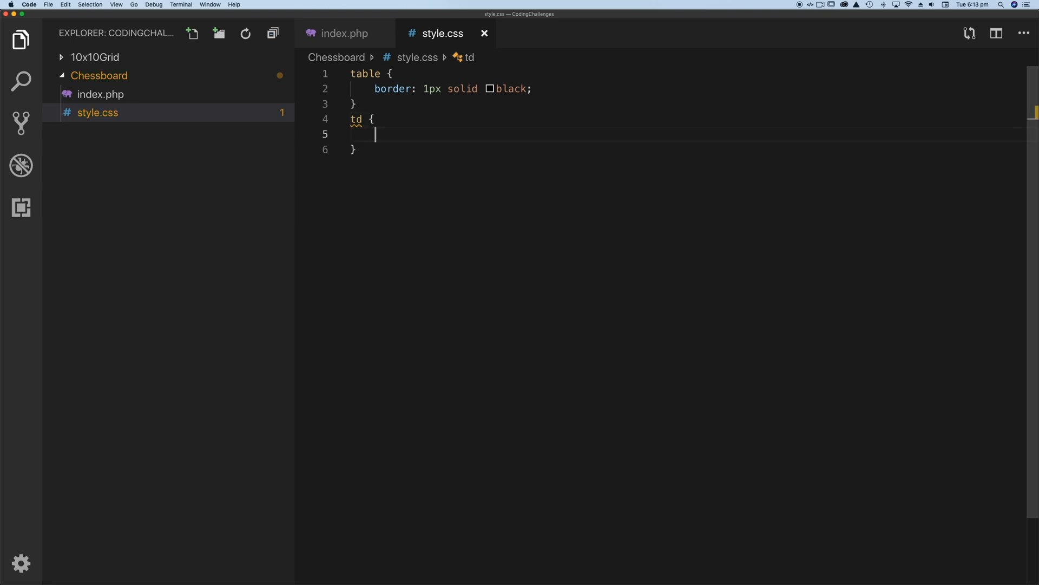
pyautogui.write('height:')
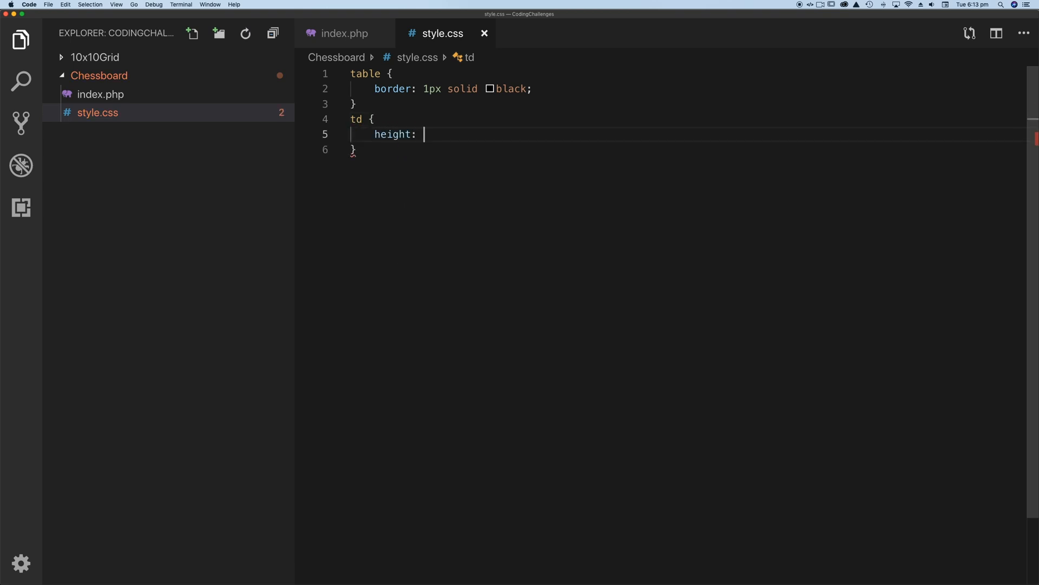
pyautogui.write('50px;')
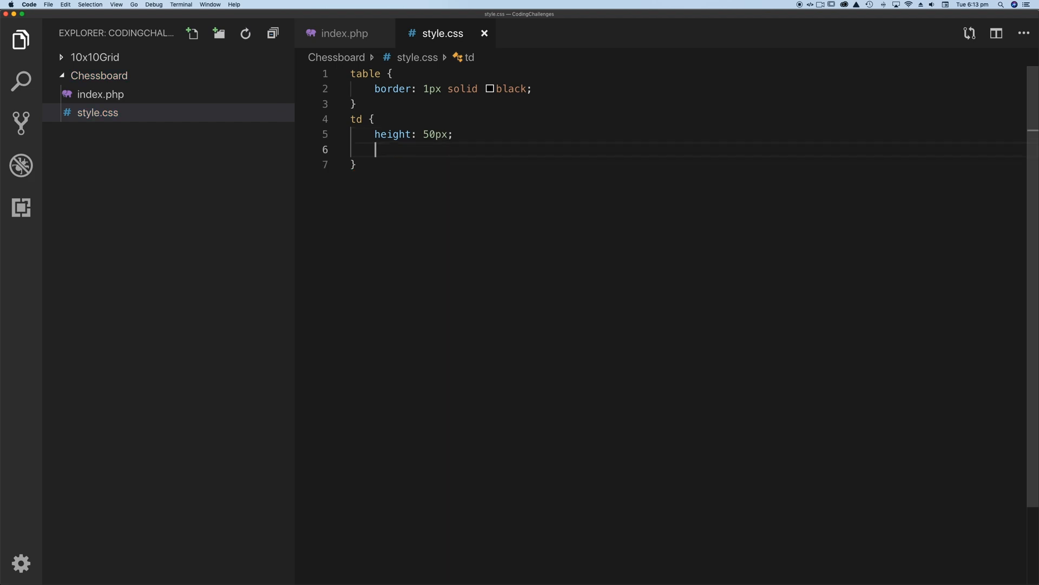
pyautogui.write('width:')
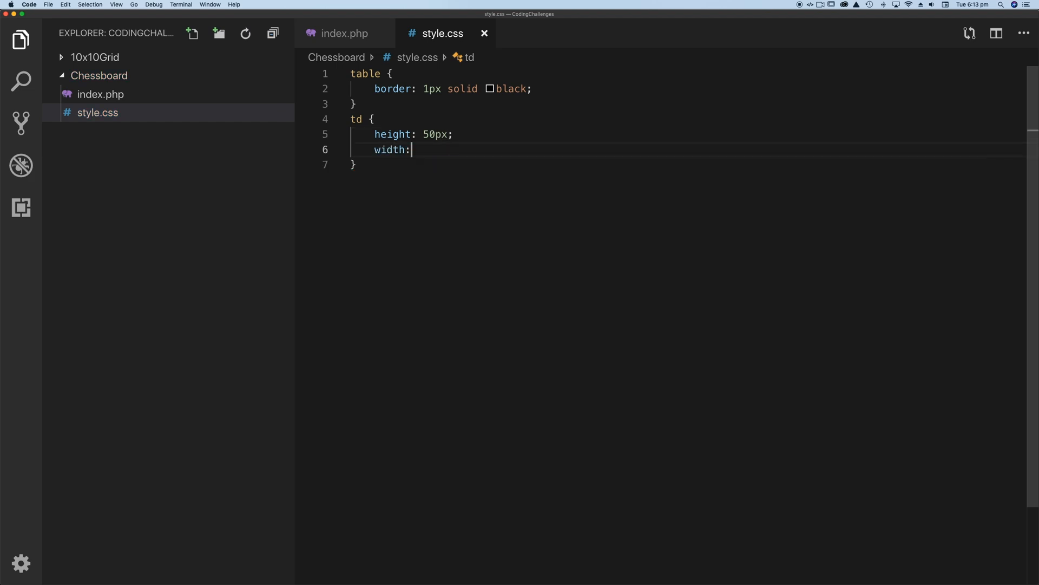
pyautogui.write('50px;')
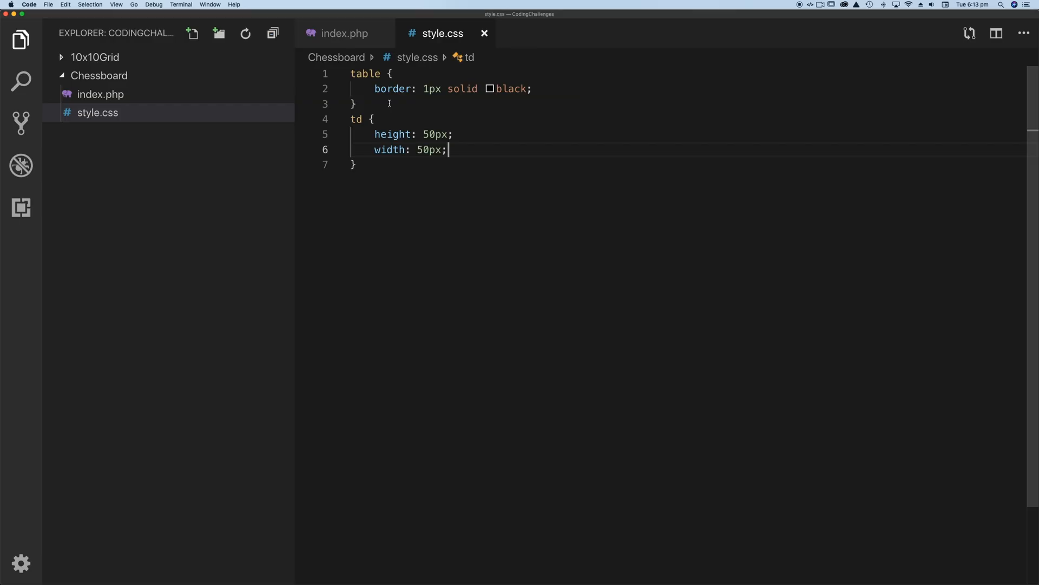
pyautogui.moveTo(348, 35)
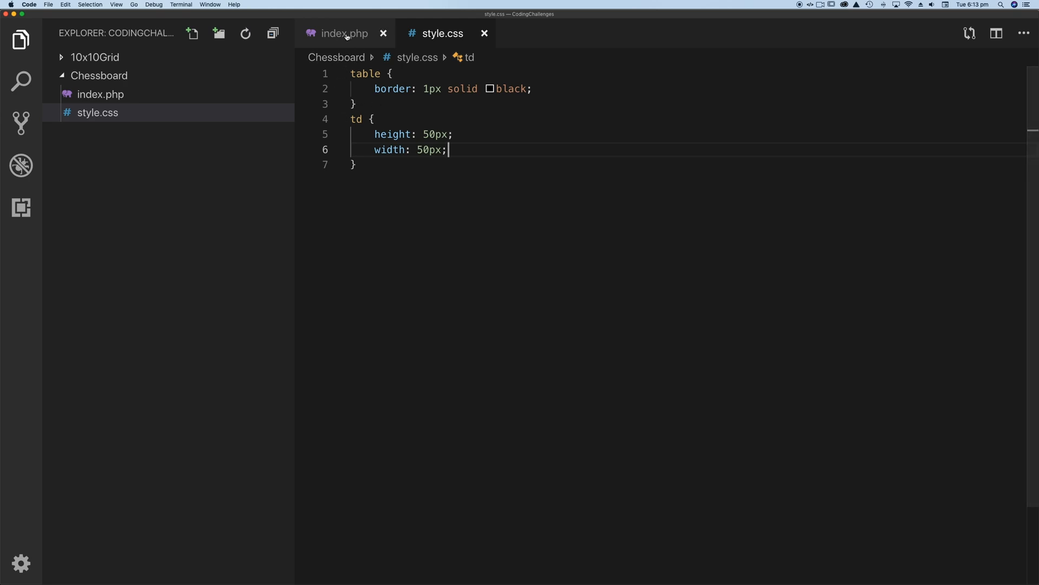
# Step: Switch to index.php to look over the nested $rows and $columns for loops
pyautogui.click(345, 33)
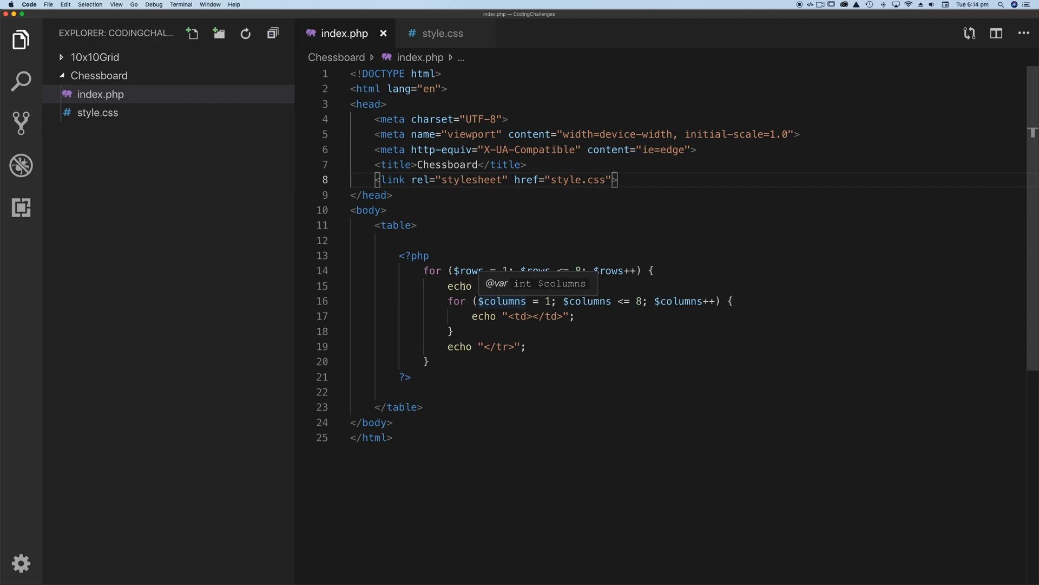
pyautogui.moveTo(499, 301)
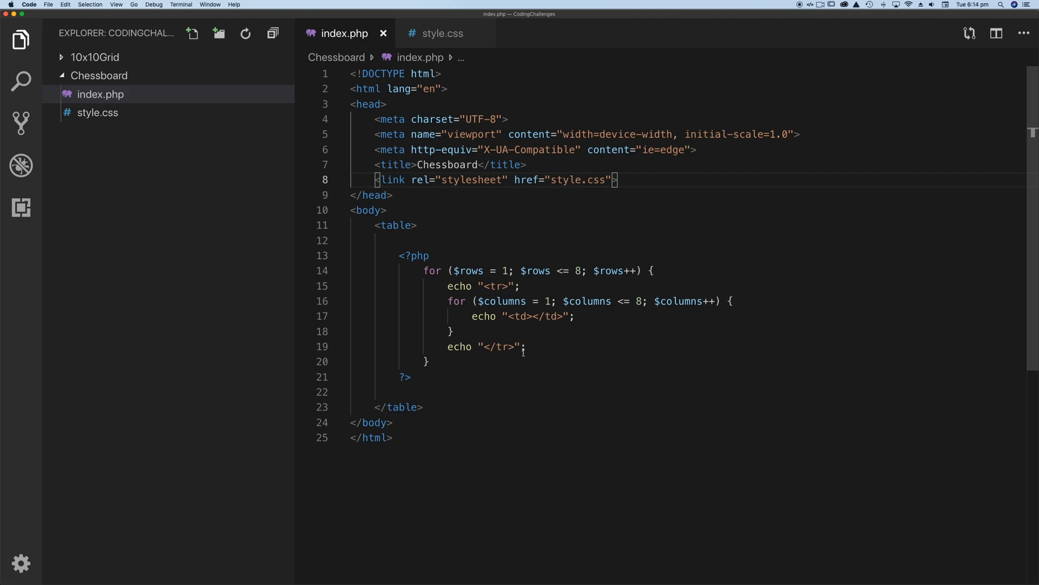
pyautogui.moveTo(527, 328)
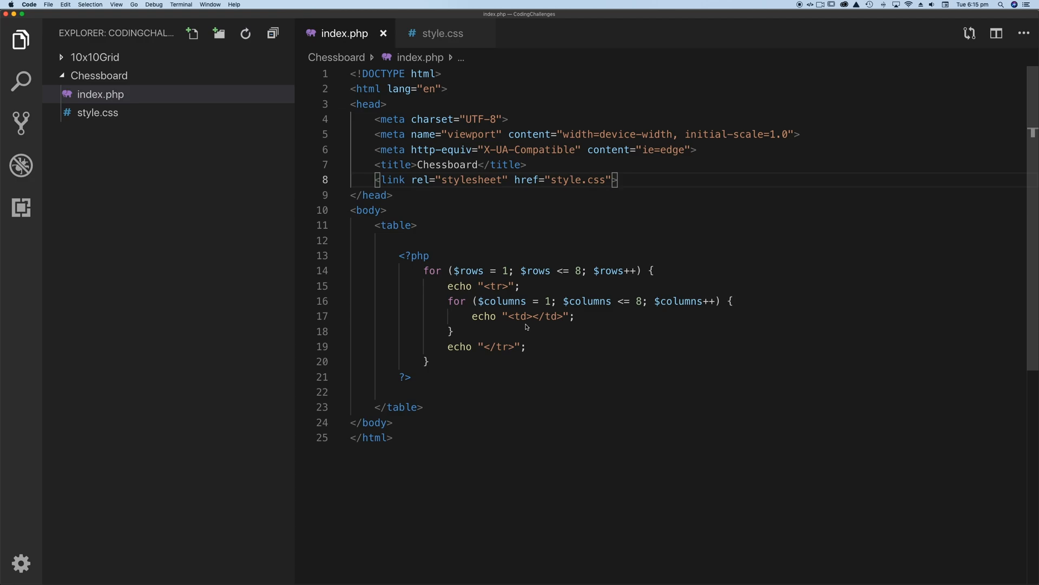
pyautogui.moveTo(560, 322)
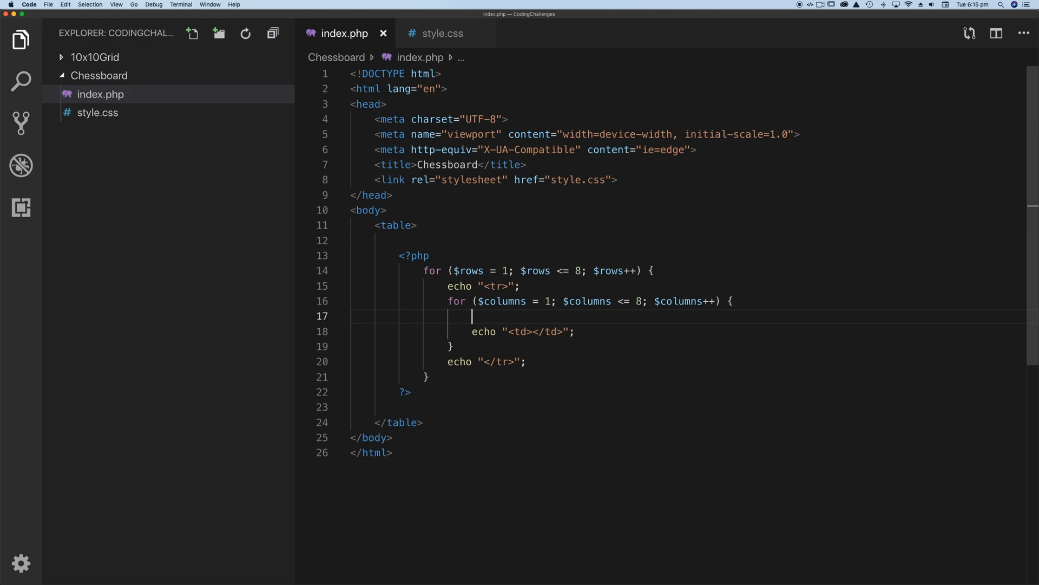
# Step: Inside the column loop, add if (($rows + $columns) % 2 == 0) { } with an empty body
pyautogui.write('if ()')
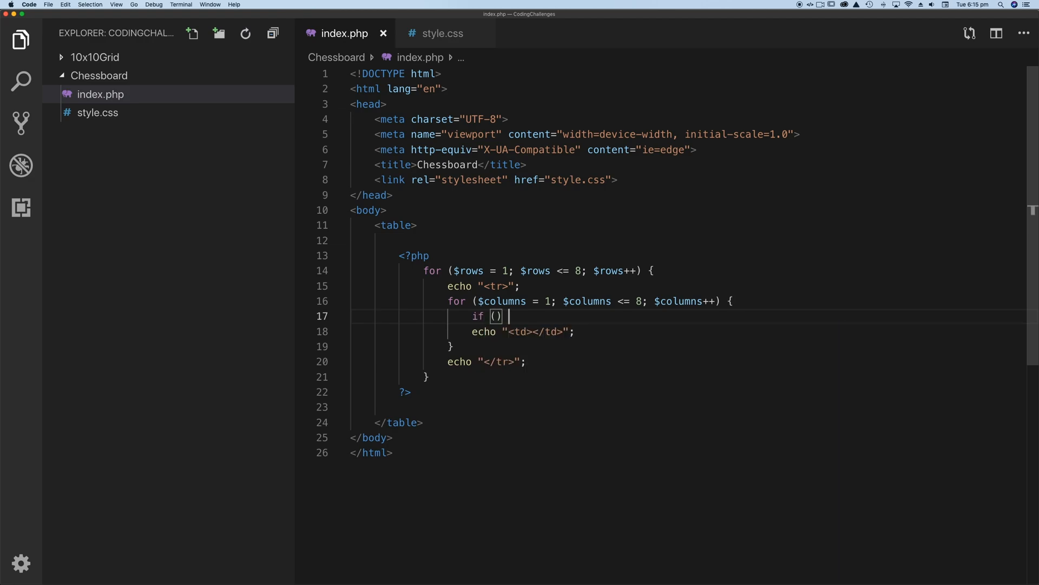
pyautogui.write('{}')
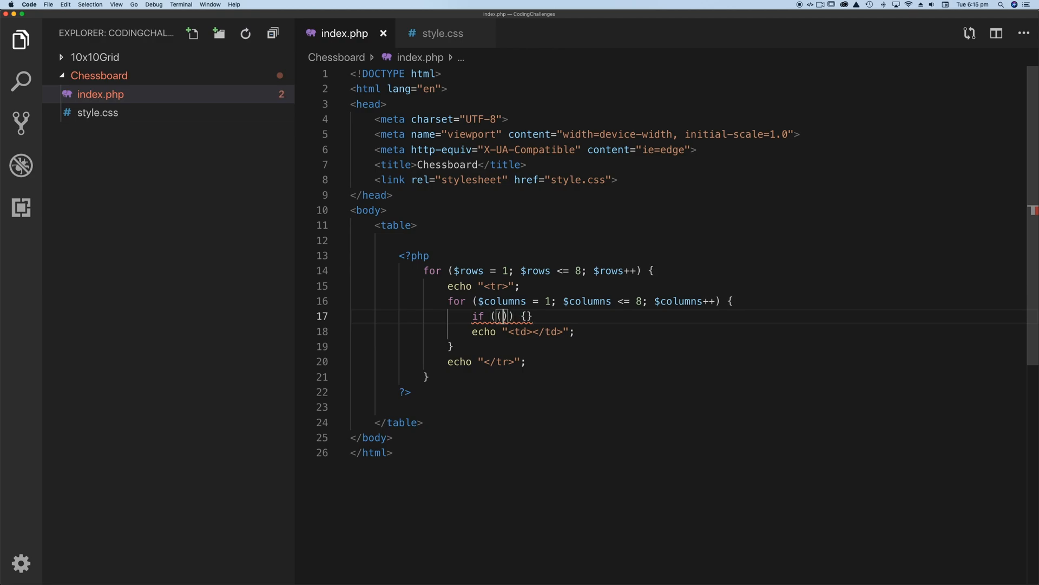
pyautogui.write('$rows + $c')
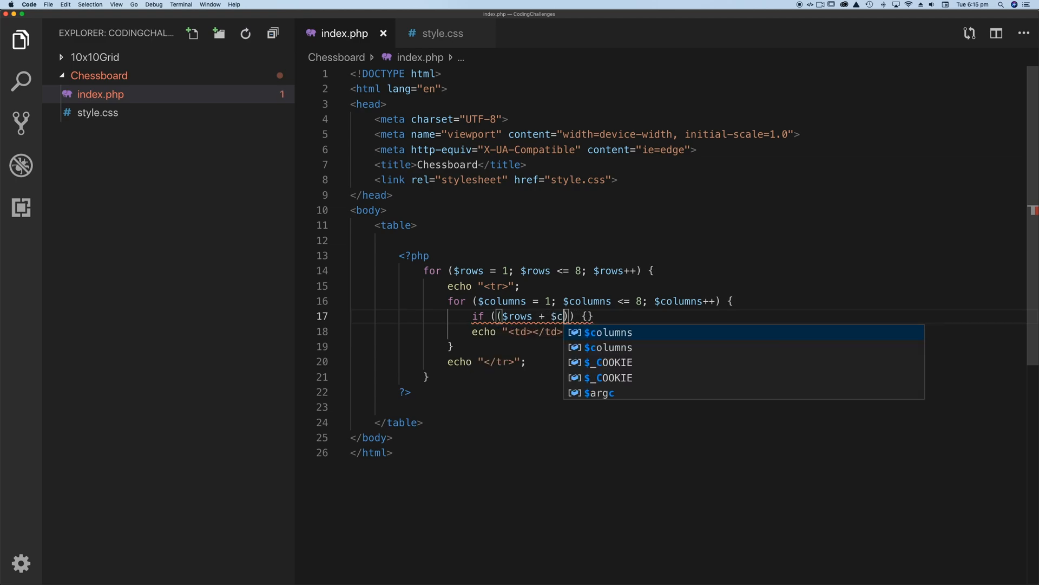
pyautogui.press('Tab')
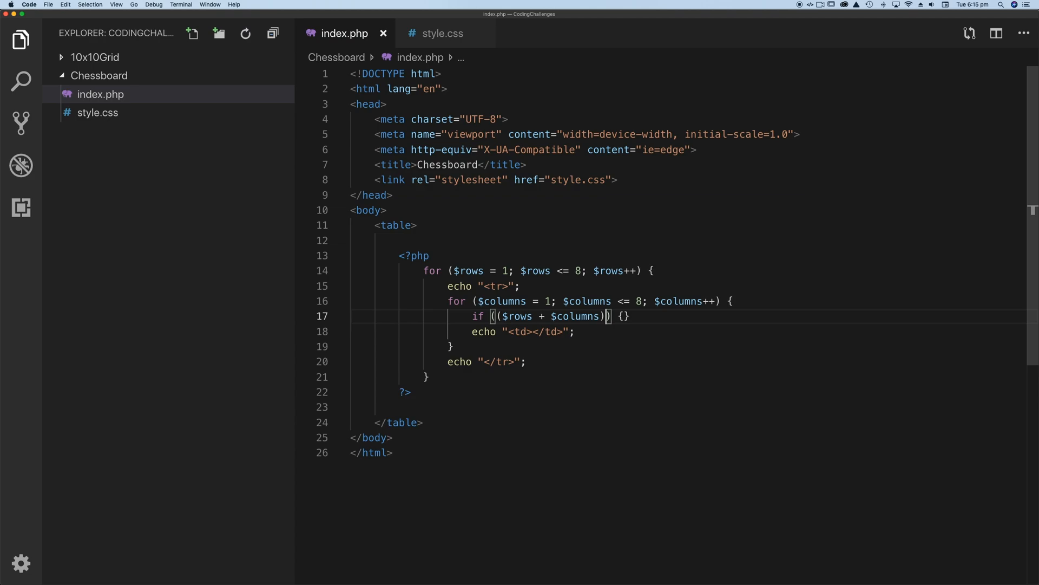
pyautogui.write('" "')
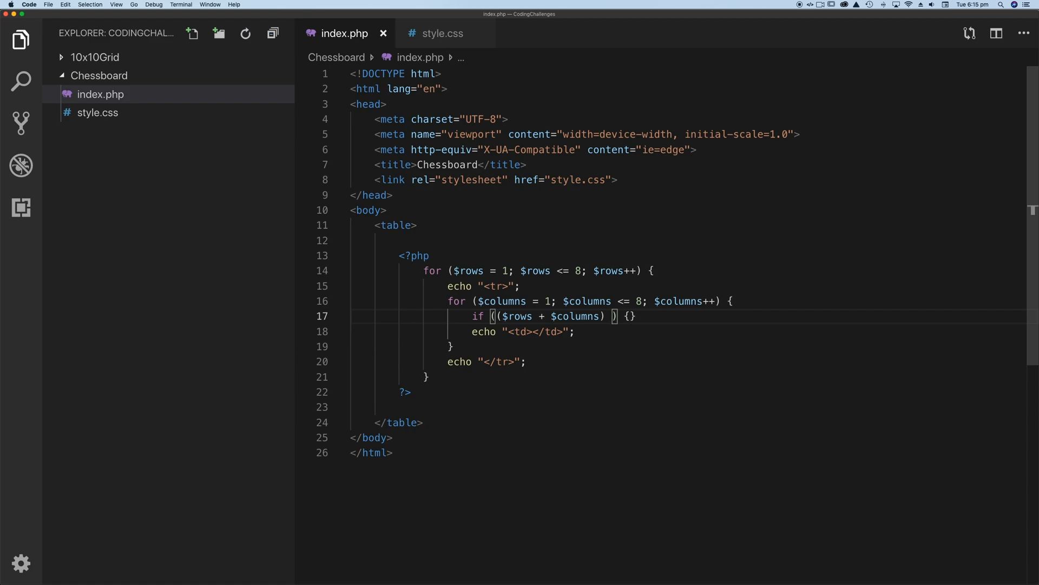
pyautogui.write('%')
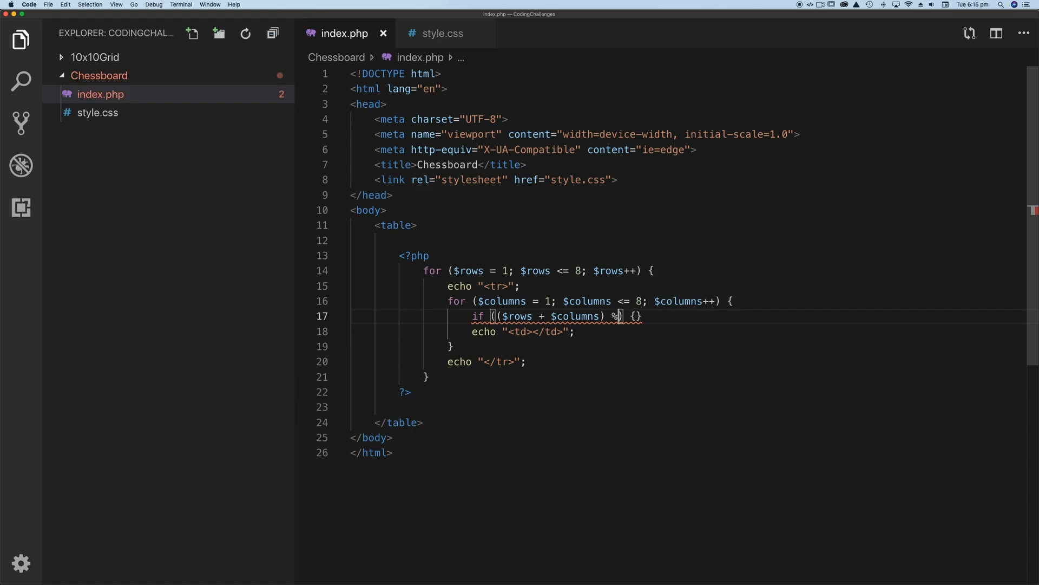
pyautogui.write('2 ==')
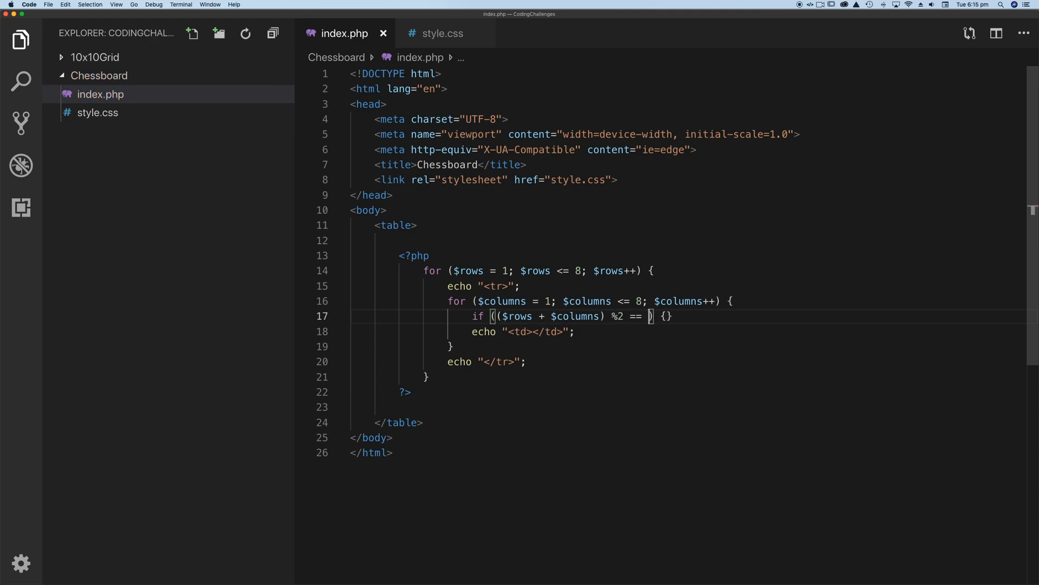
pyautogui.write('0')
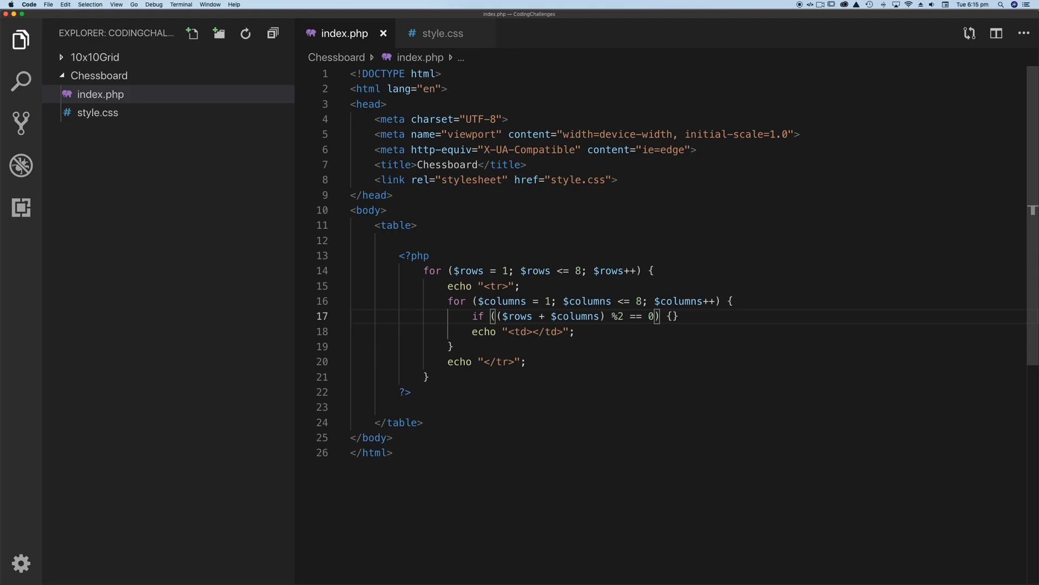
pyautogui.doubleClick(517, 316)
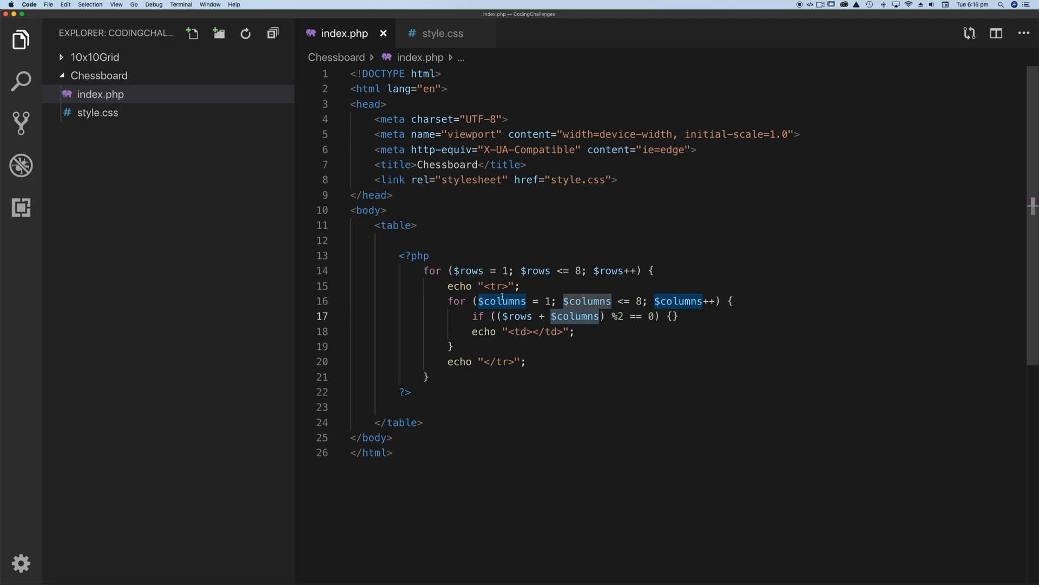
pyautogui.moveTo(501, 301)
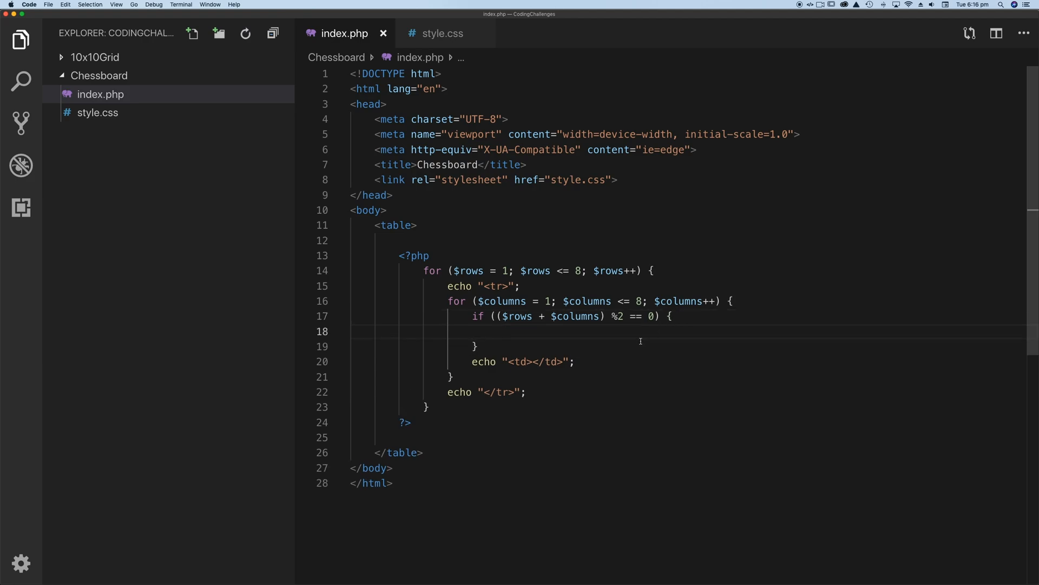
# Step: Make the if body echo "<td class = 'black'></td>"
pyautogui.moveTo(472, 361); pyautogui.dragTo(572, 361)
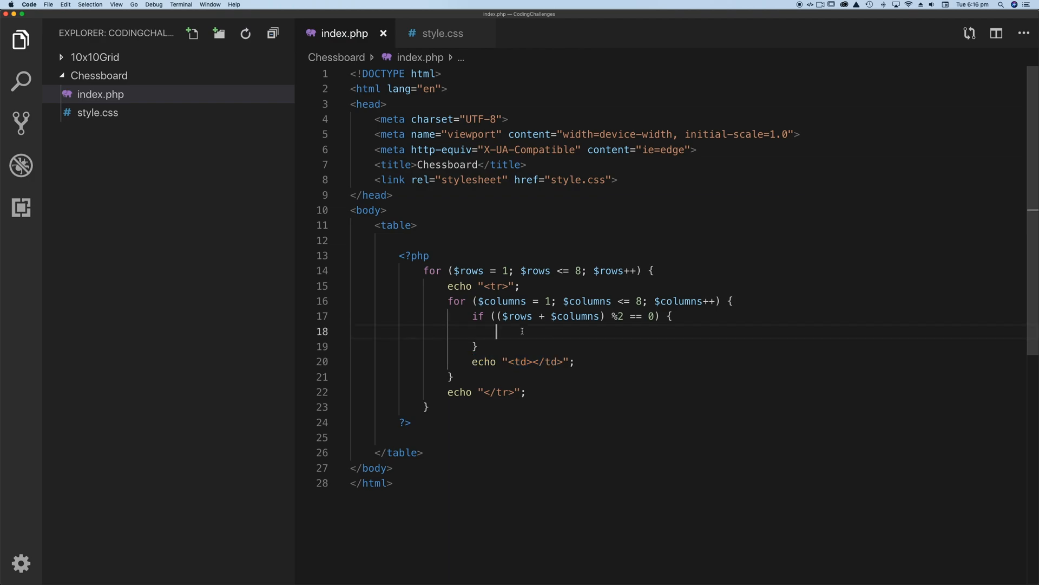
pyautogui.write('echo "<td></td>";')
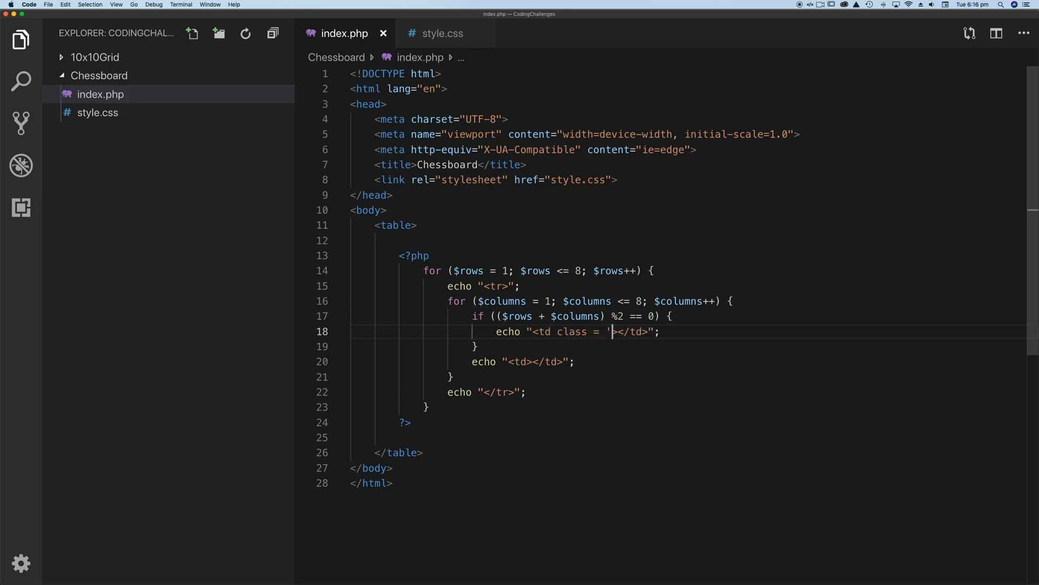
pyautogui.write('black')
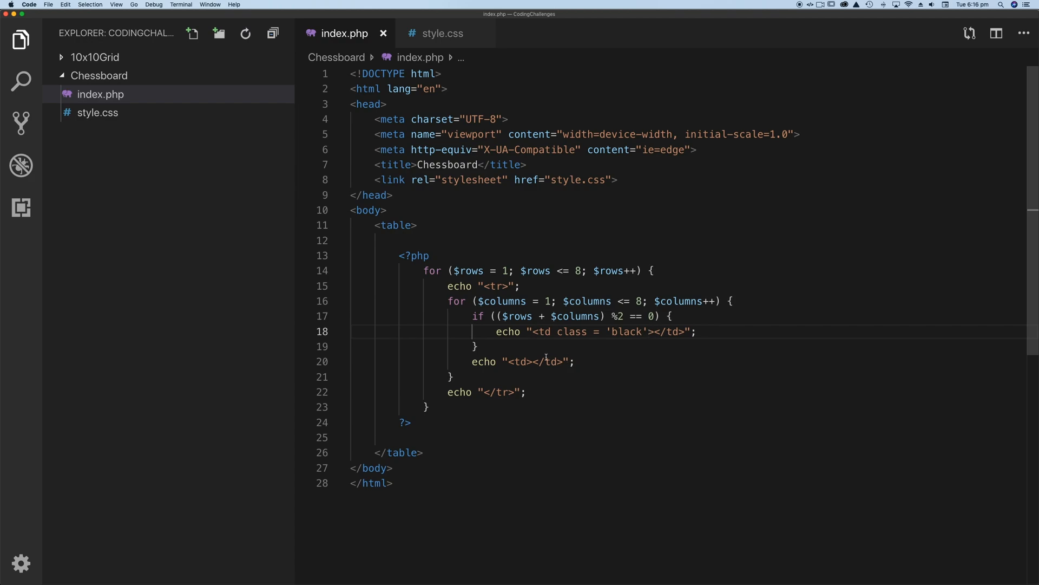
pyautogui.click(440, 33)
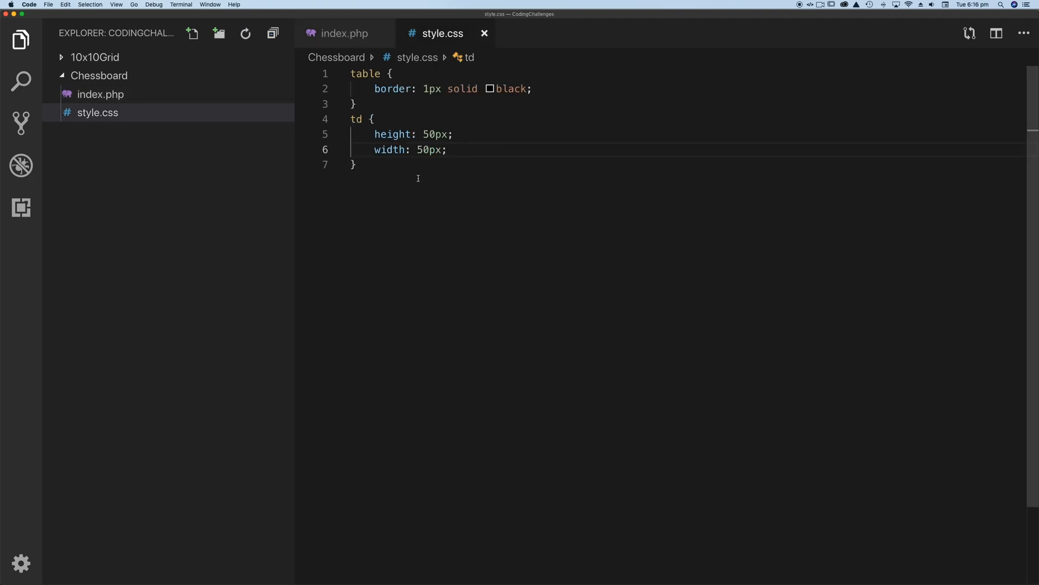
# Step: Add a .black rule with background-color black below the td rule in style.css
pyautogui.press('Enter')
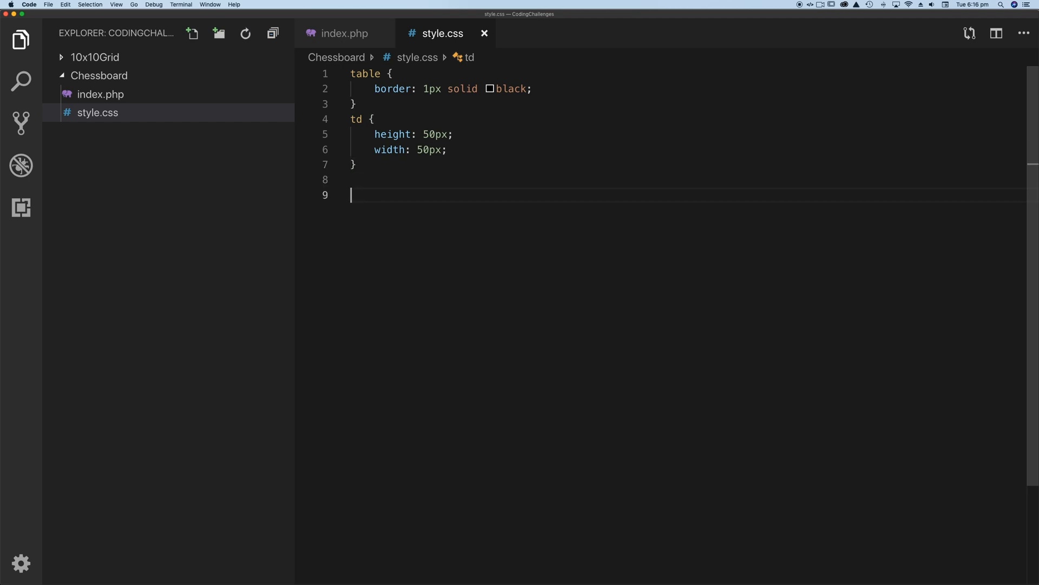
pyautogui.write('.blac')
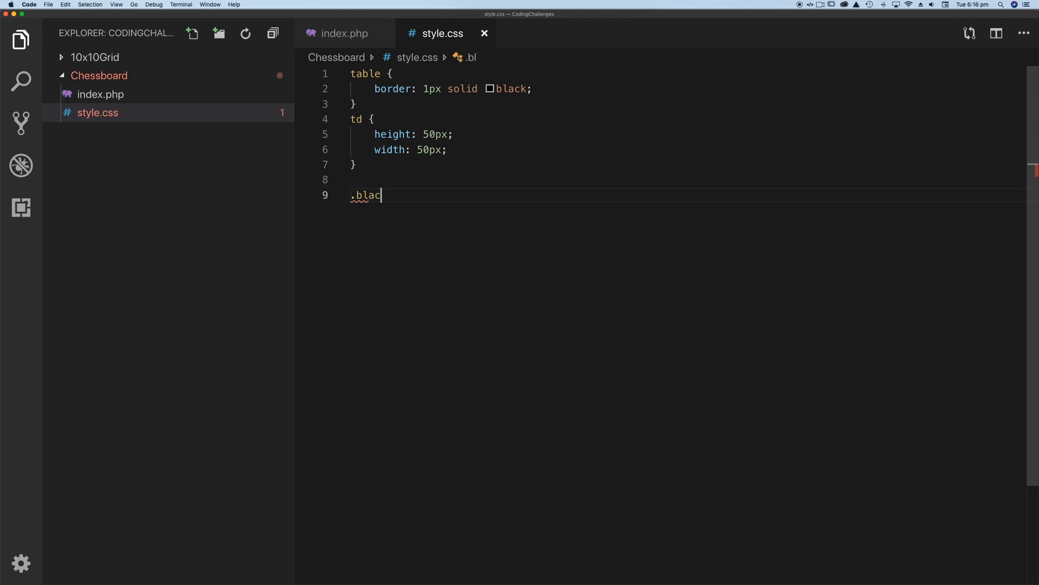
pyautogui.write('k {')
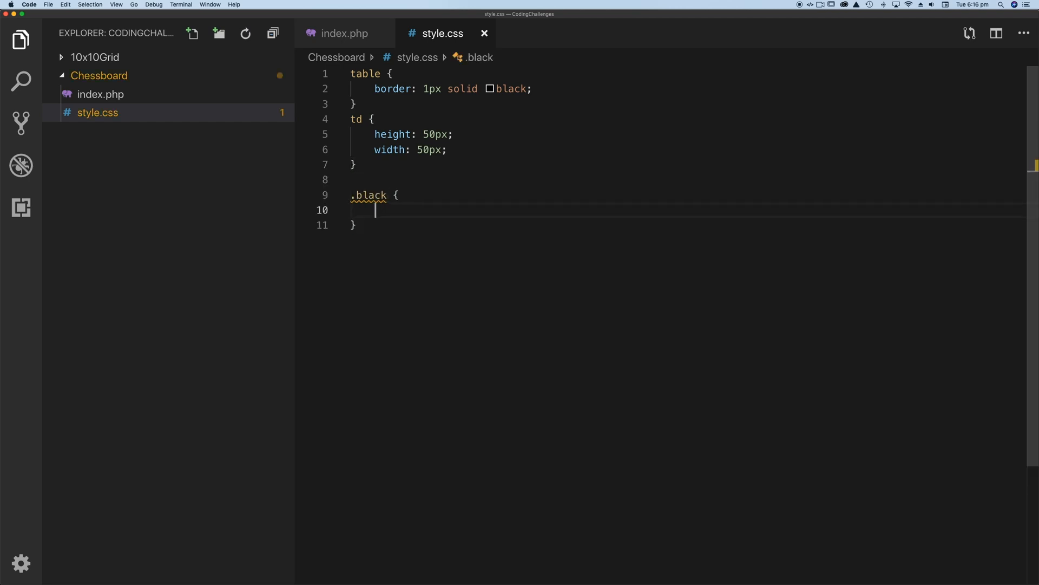
pyautogui.write('back')
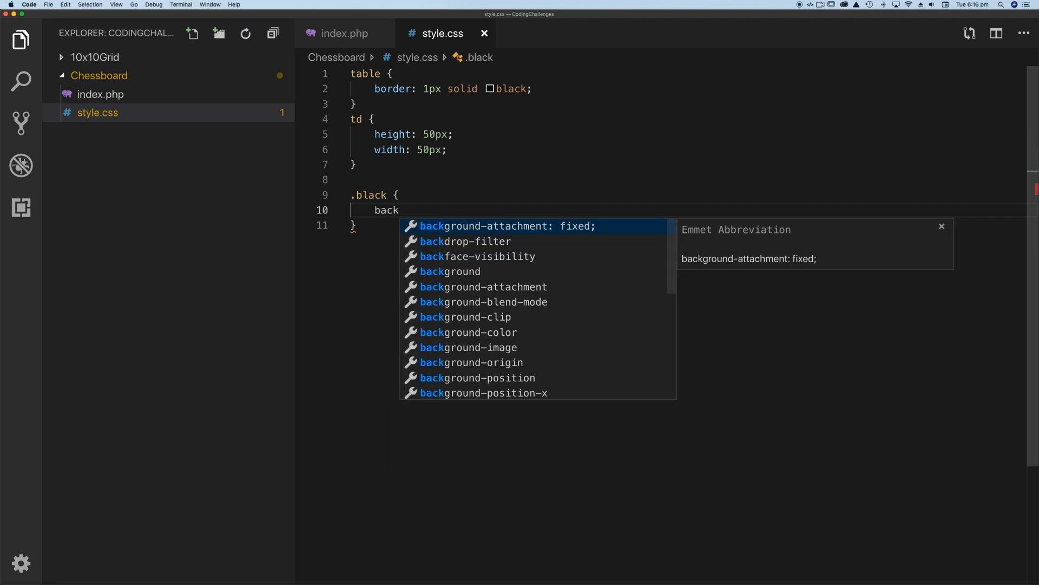
pyautogui.write('background-color: black;')
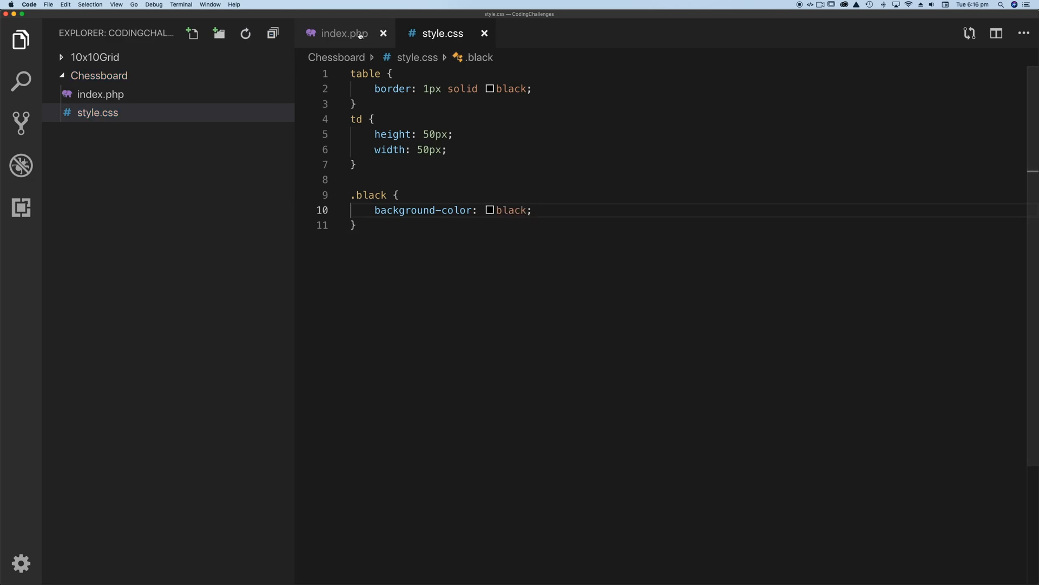
# Step: In index.php, add an else branch that echoes a plain "<td></td>" cell
pyautogui.click(343, 34)
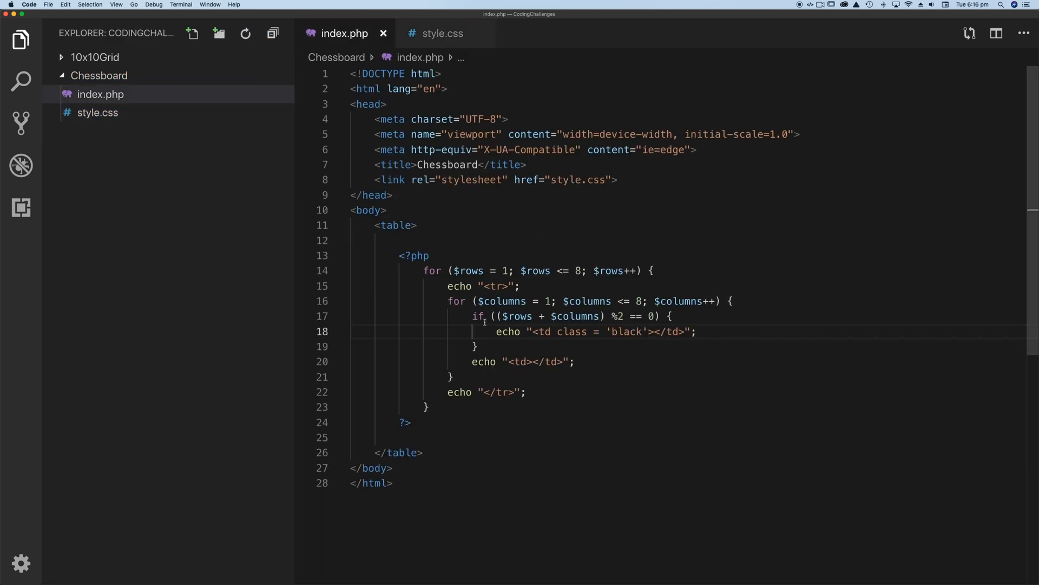
pyautogui.moveTo(471, 316); pyautogui.dragTo(478, 346)
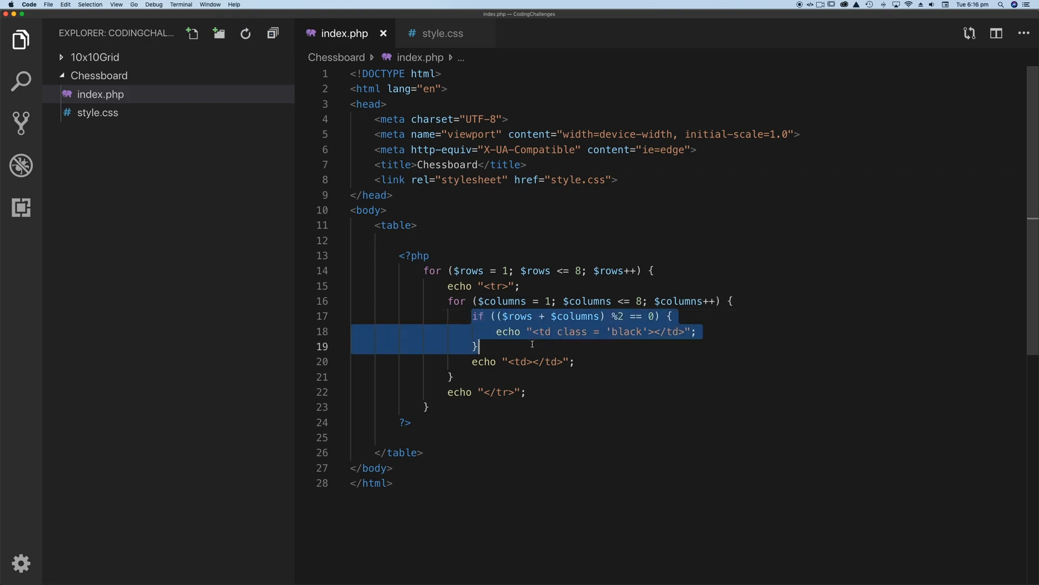
pyautogui.click(620, 332)
pyautogui.write(' else {')
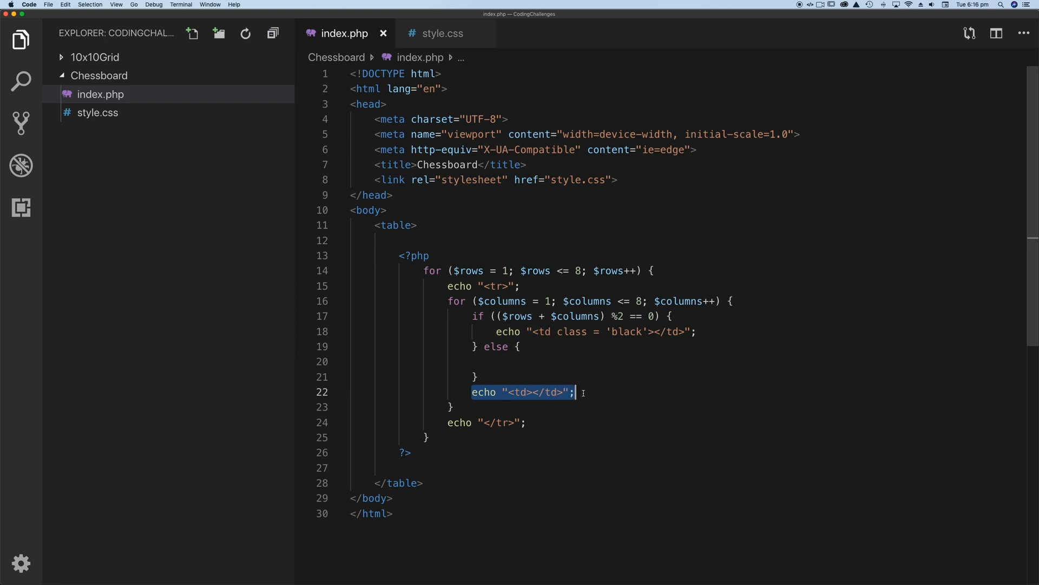
pyautogui.press('Backspace')
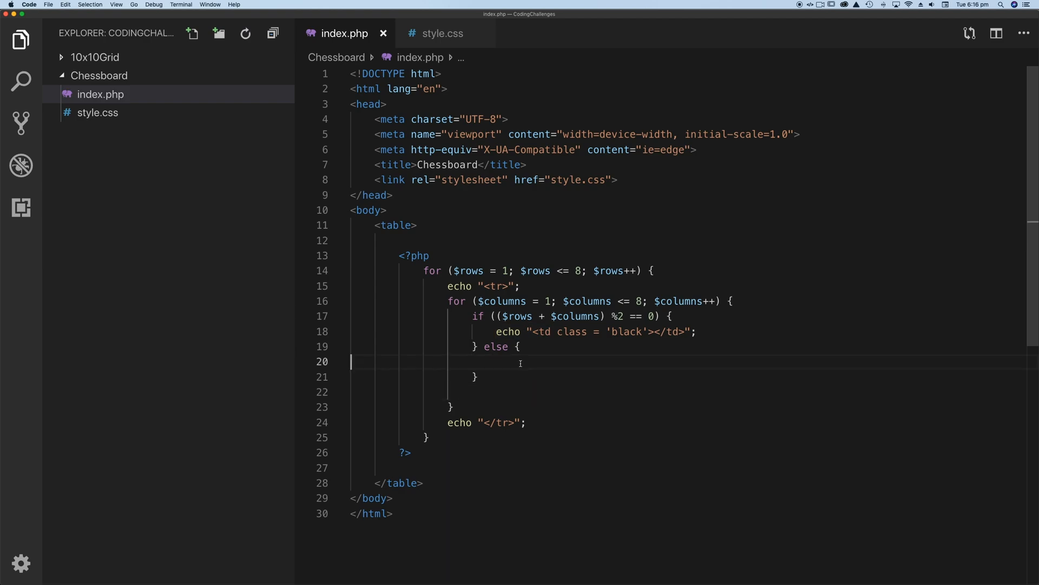
pyautogui.write('echo "<td></td>";')
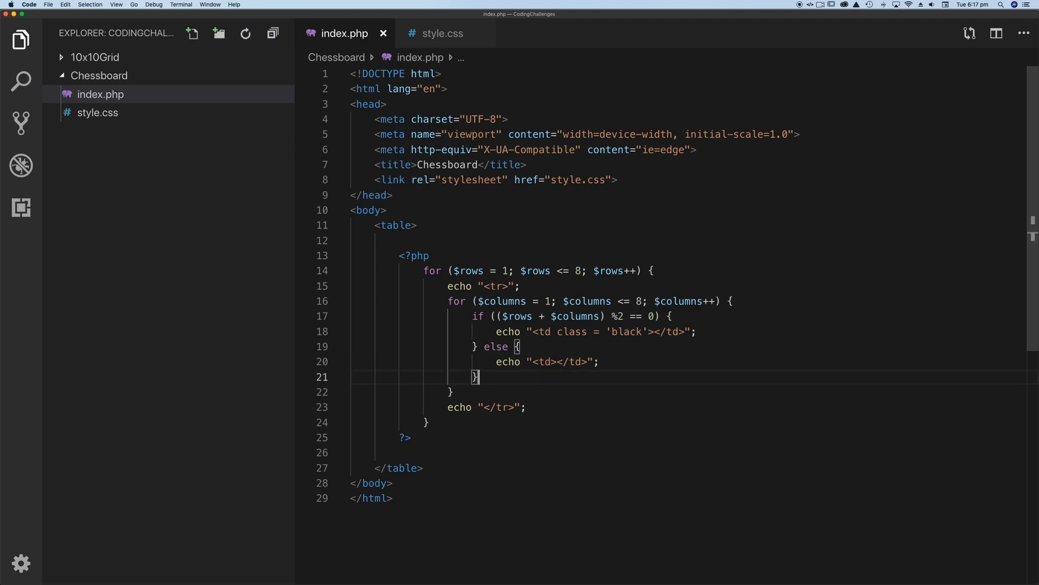
pyautogui.moveTo(348, 143)
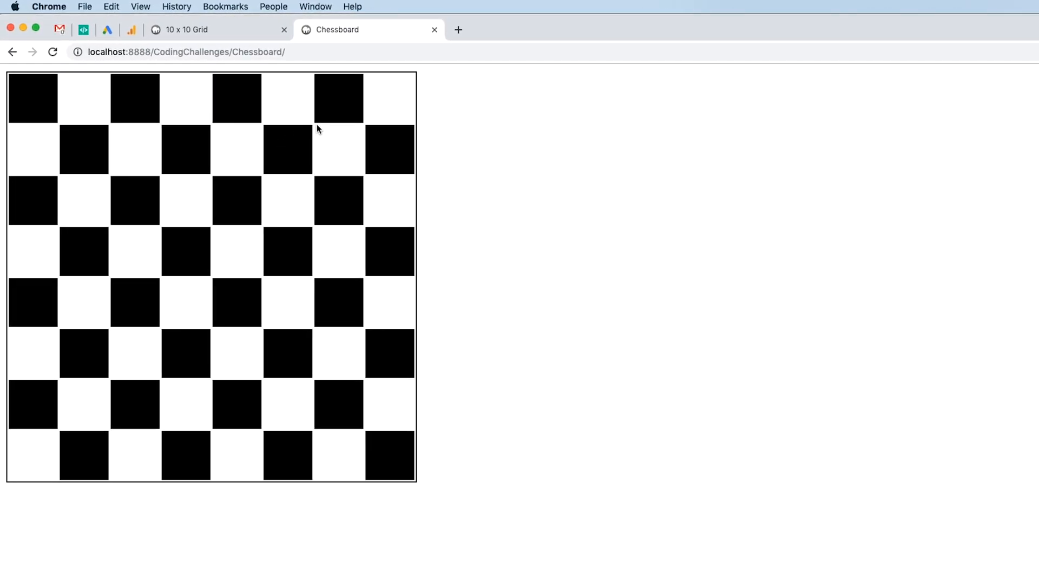
pyautogui.moveTo(313, 133)
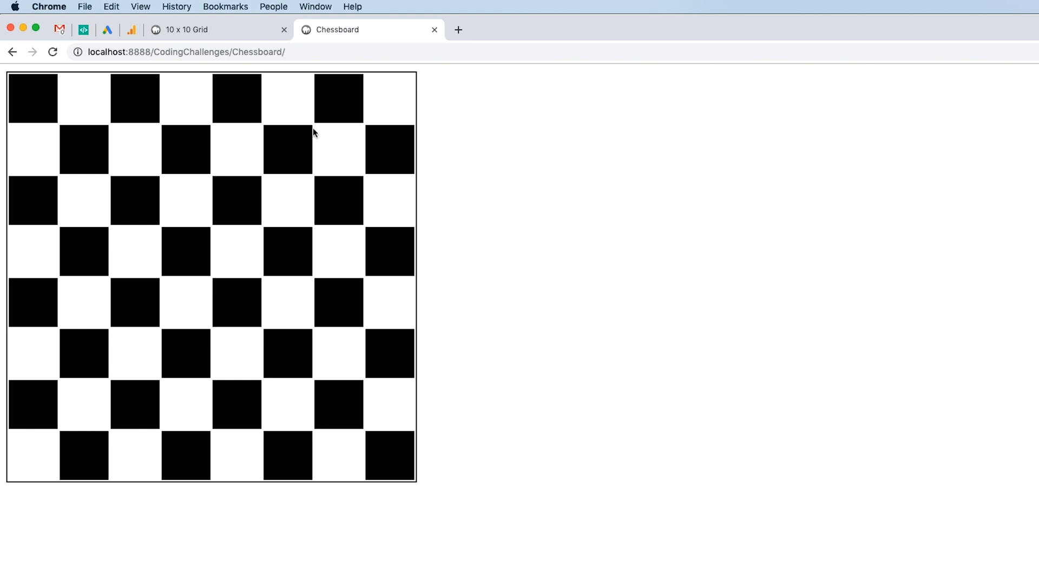
pyautogui.moveTo(295, 148)
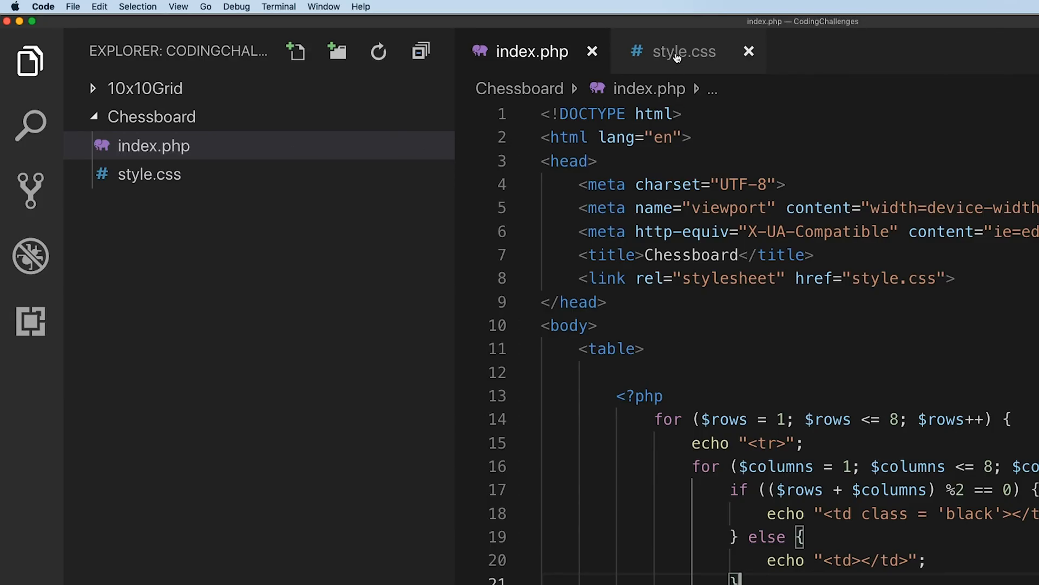
# Step: Add border-collapse: collapse to the table rule in style.css
pyautogui.click(683, 51)
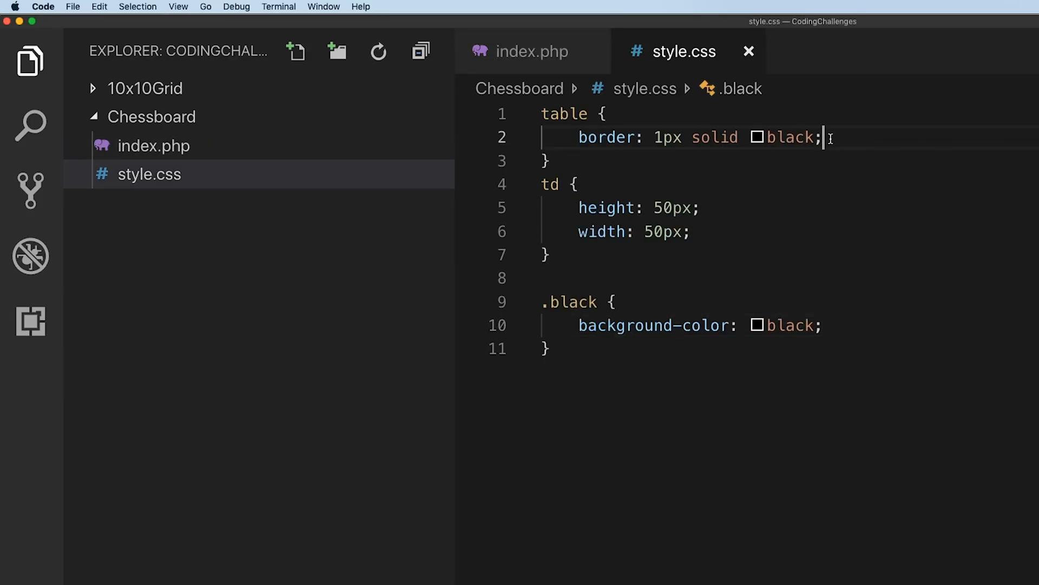
pyautogui.write('border-collapse: co')
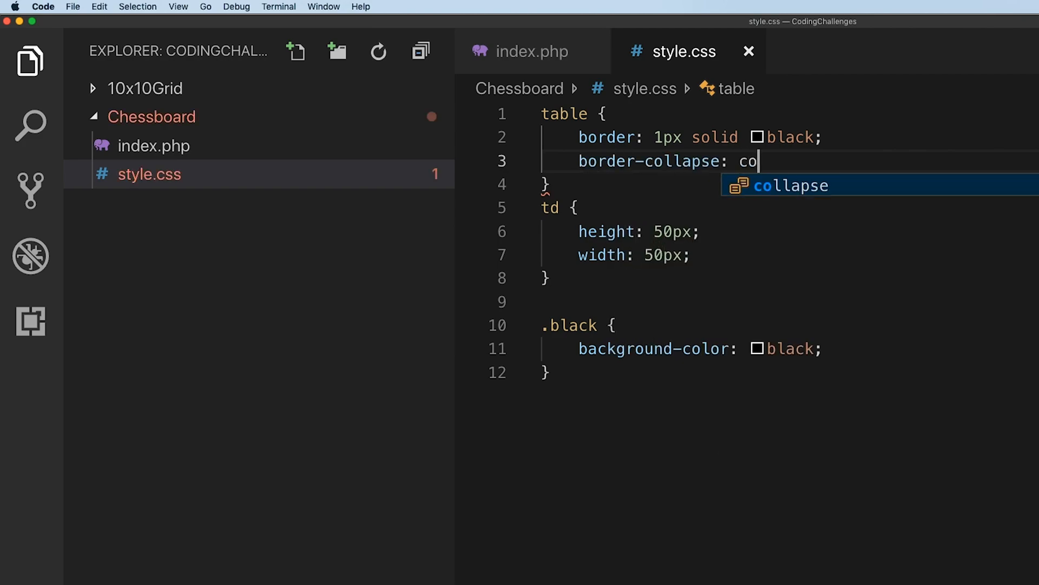
pyautogui.press('Tab')
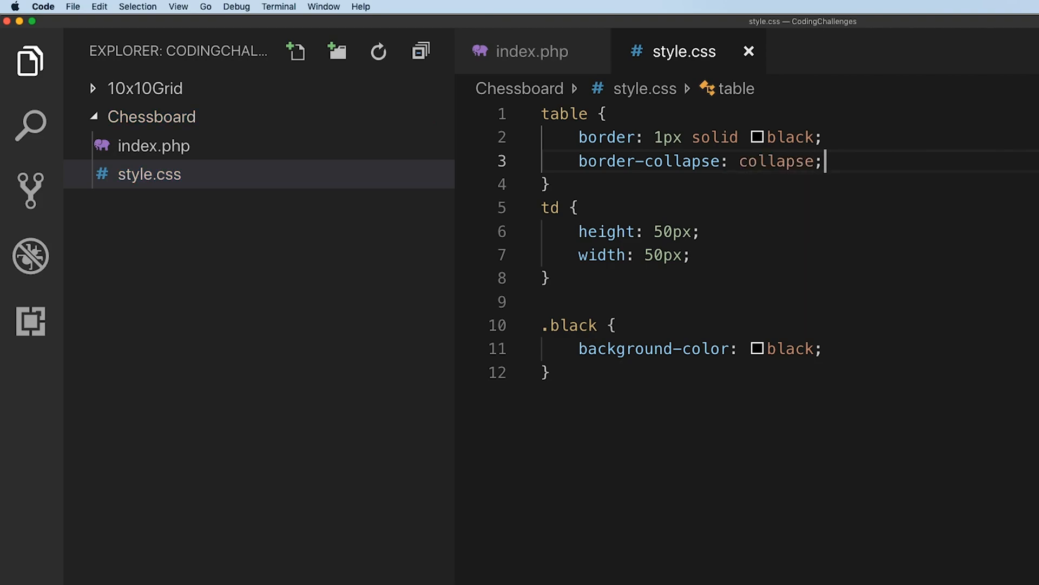